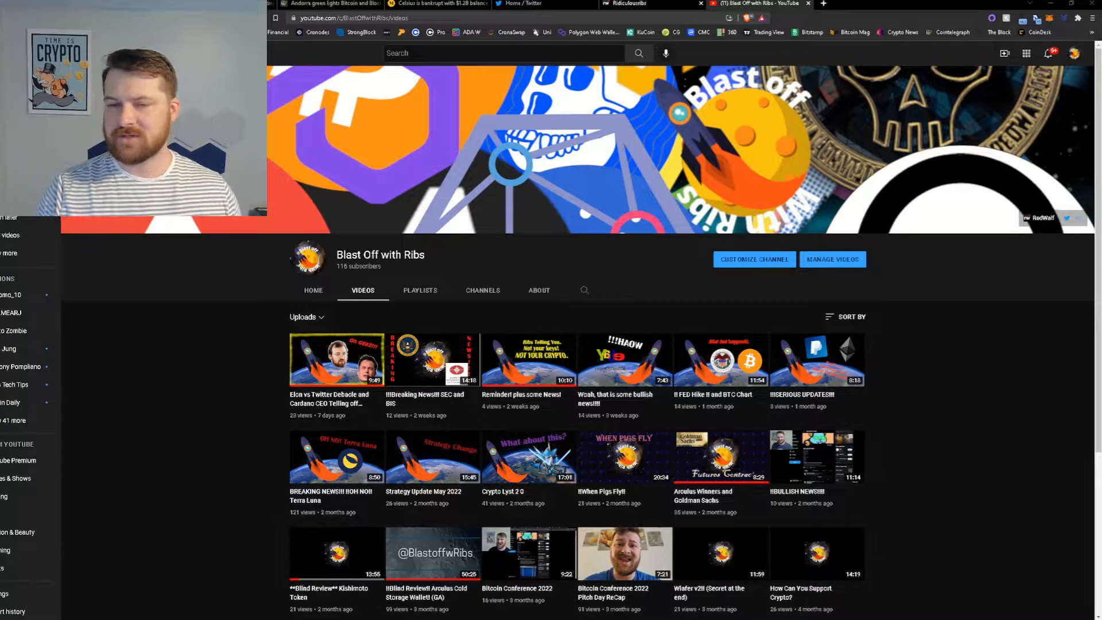
- Switch to the RedWaif tab showing the Ridiculousribs profile timeline
click(625, 4)
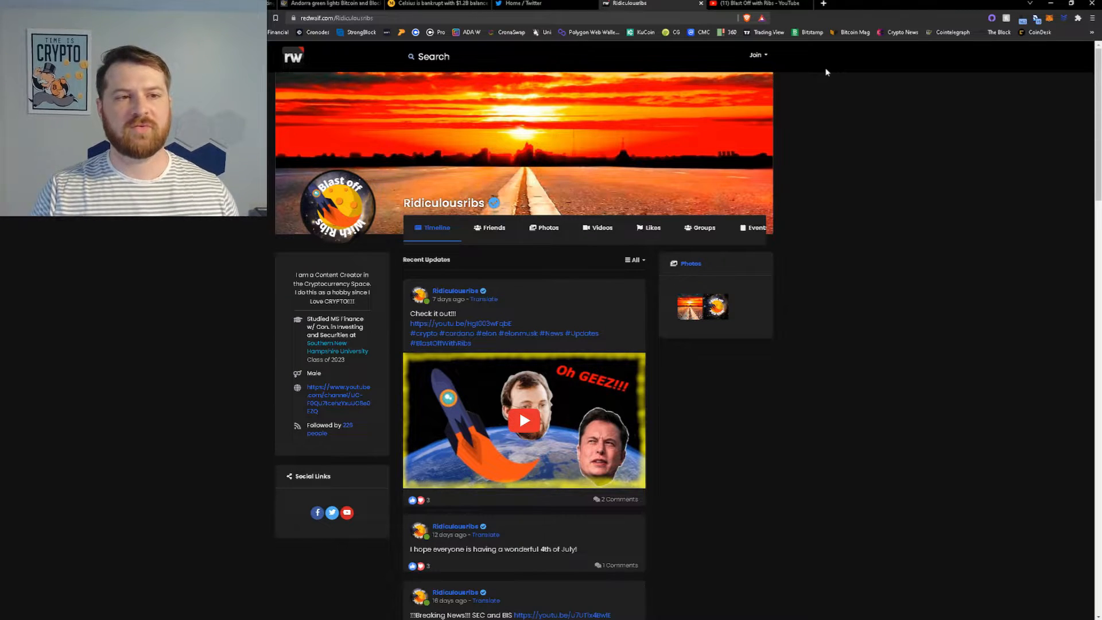
mouse_move(855, 69)
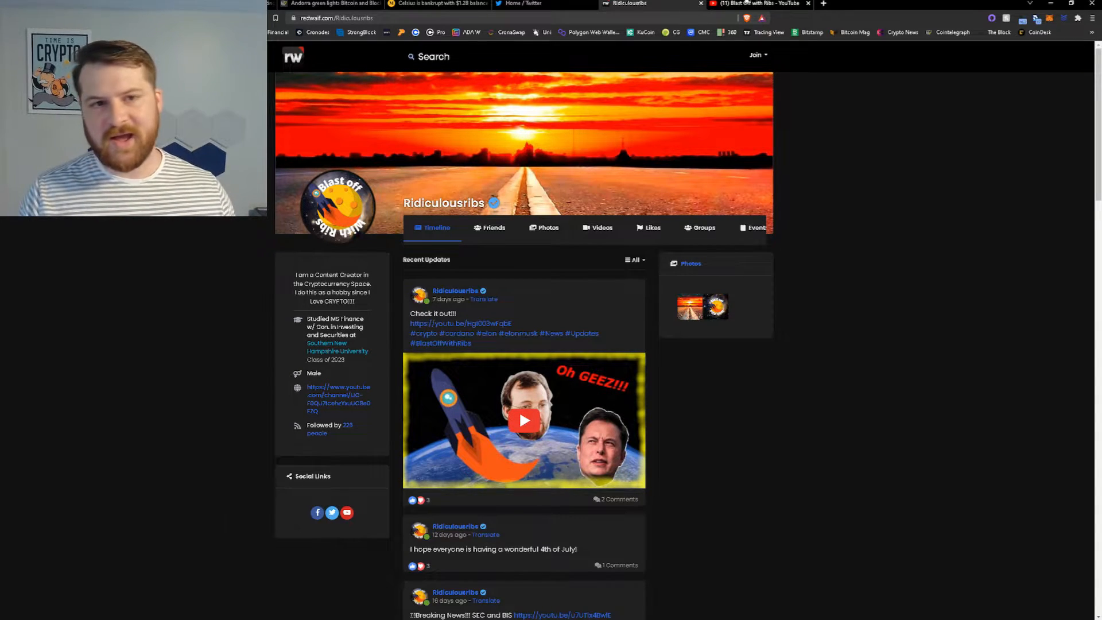
- Switch to the Cointelegraph tab with 'BREAKING: Celsius has filed for bankruptcy'
click(523, 4)
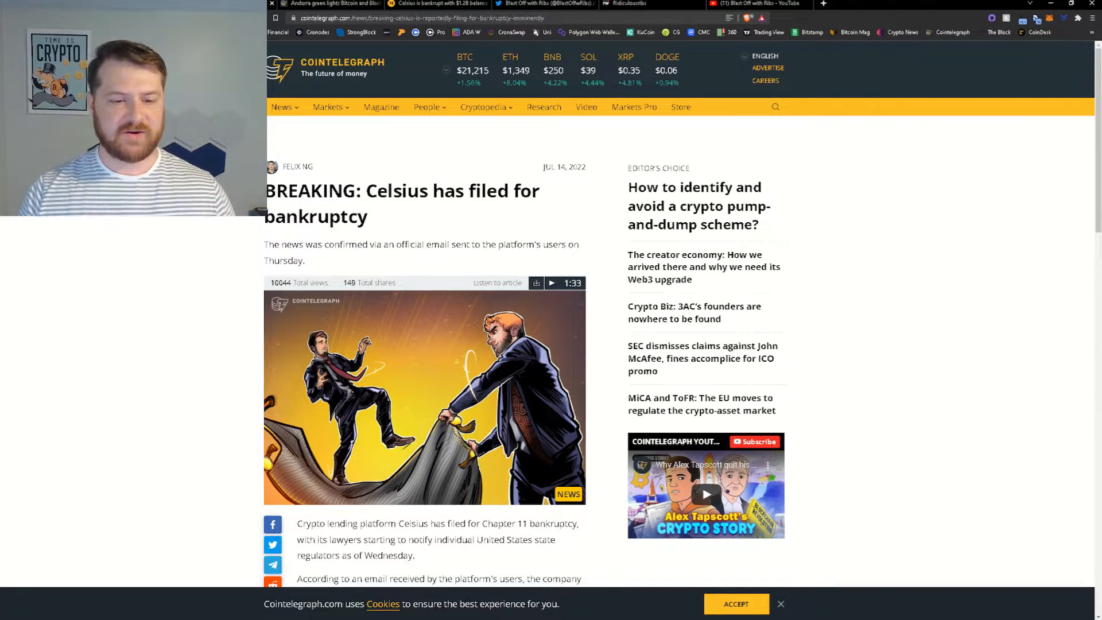
- Scroll down to the article body about Kirkland & Ellis replacing Akin Gump
scroll(down, 3)
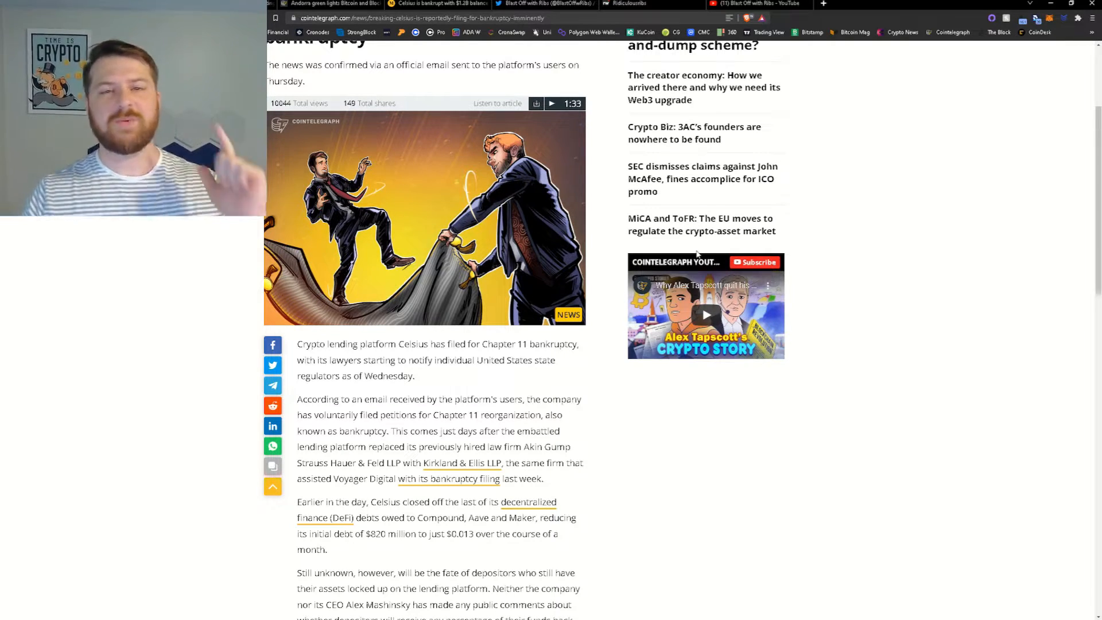
mouse_move(937, 307)
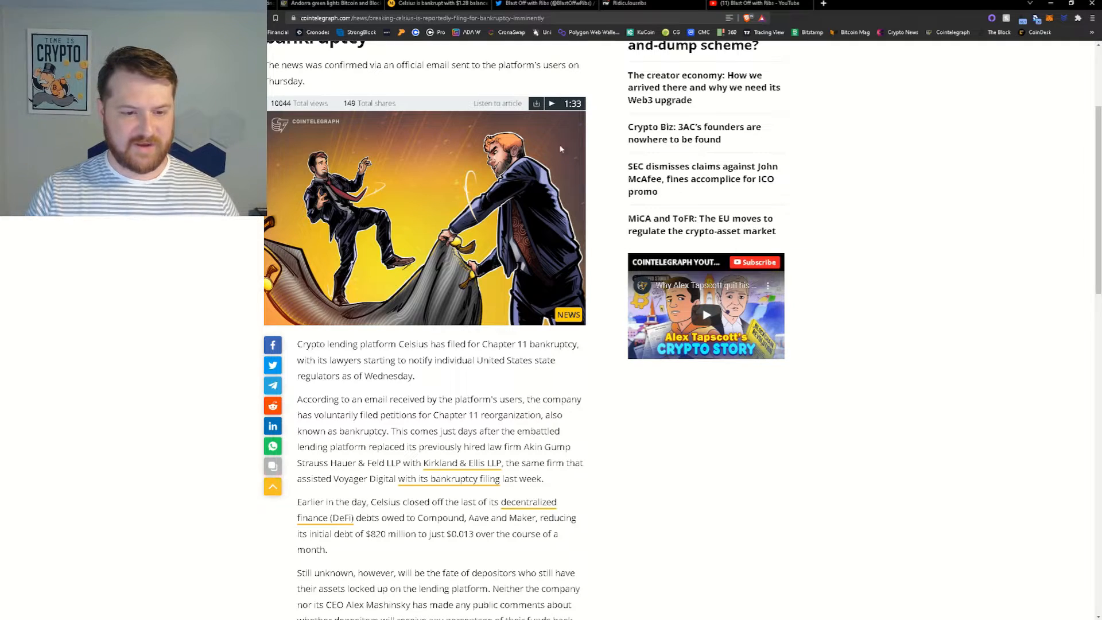
mouse_move(979, 365)
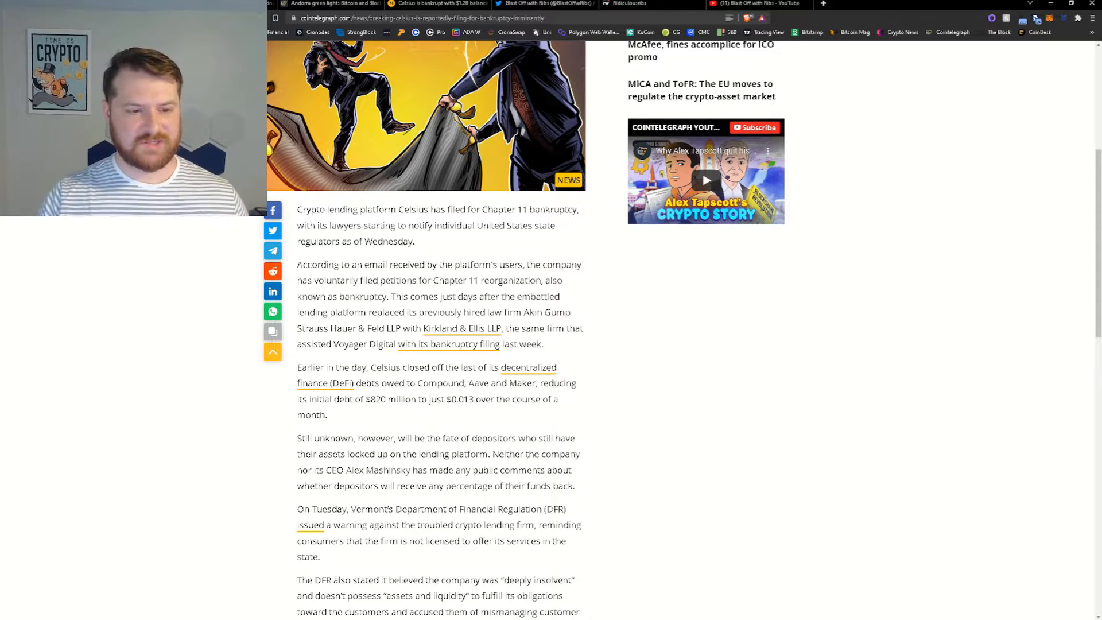
- Scroll further to the Vermont DFR 'deeply insolvent' finding and KeyFi lawsuit link
scroll(down, 3)
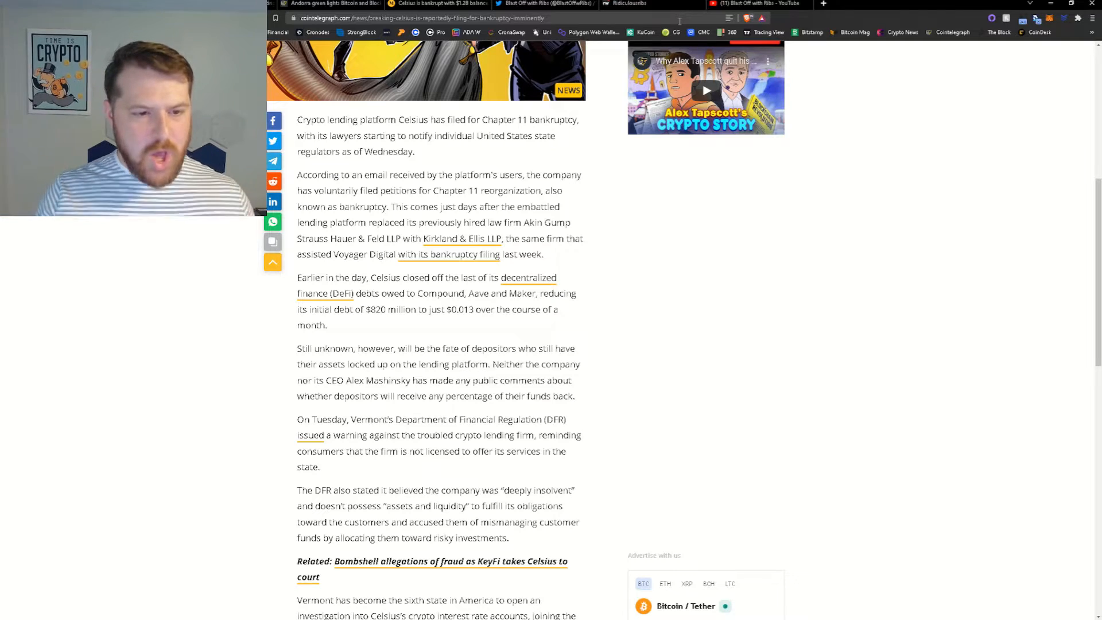
- Scroll to the article's end, showing the Mt Gox update link and newsletter signup
scroll(down, 3)
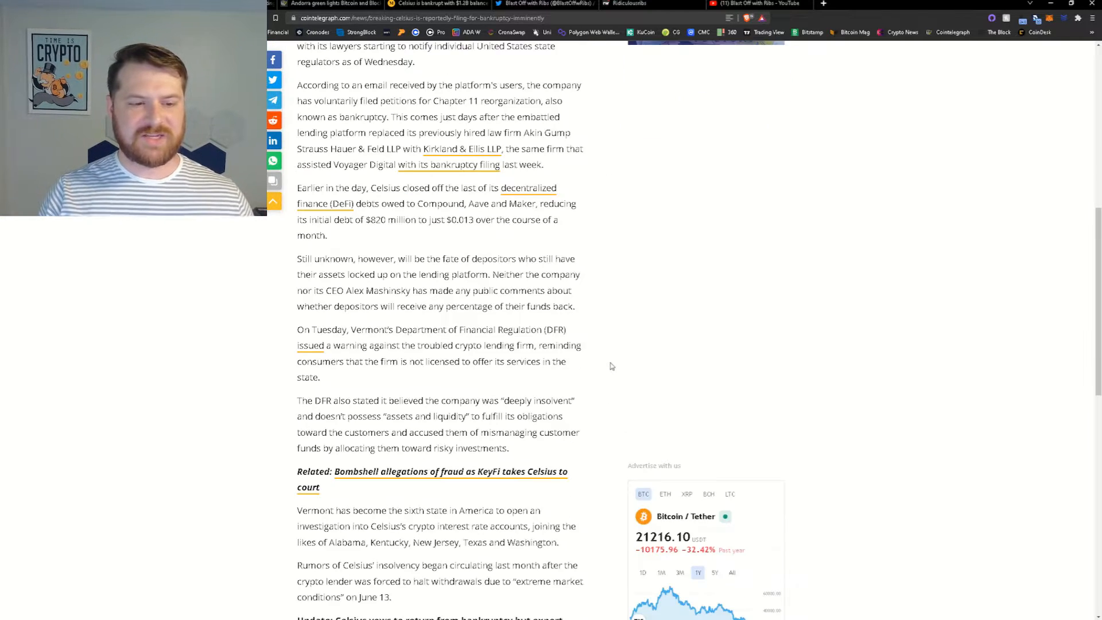
mouse_move(614, 296)
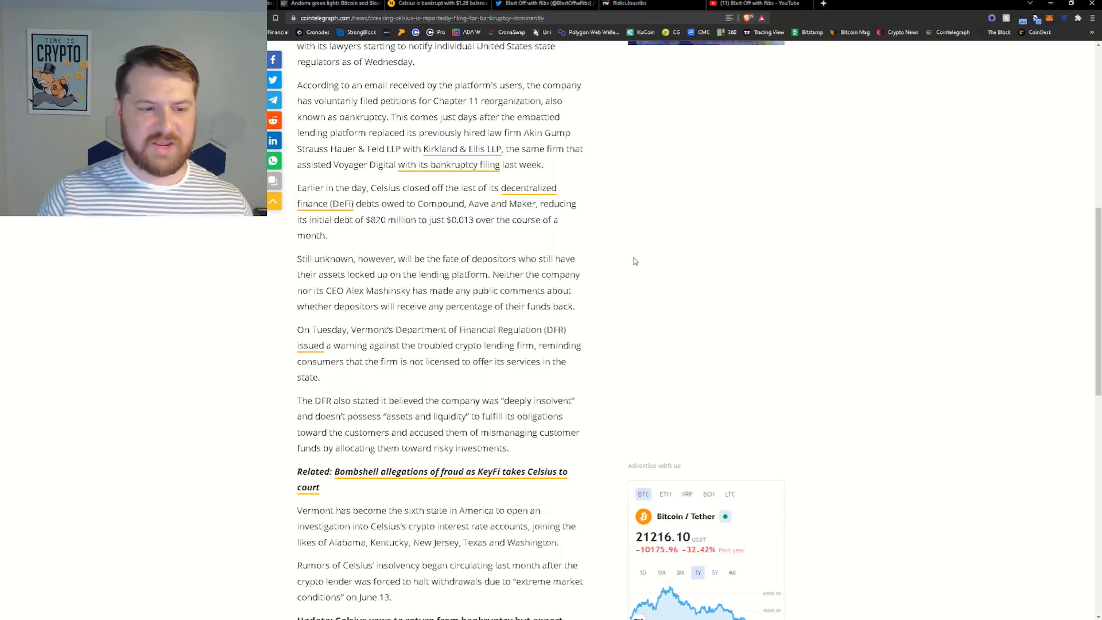
mouse_move(669, 230)
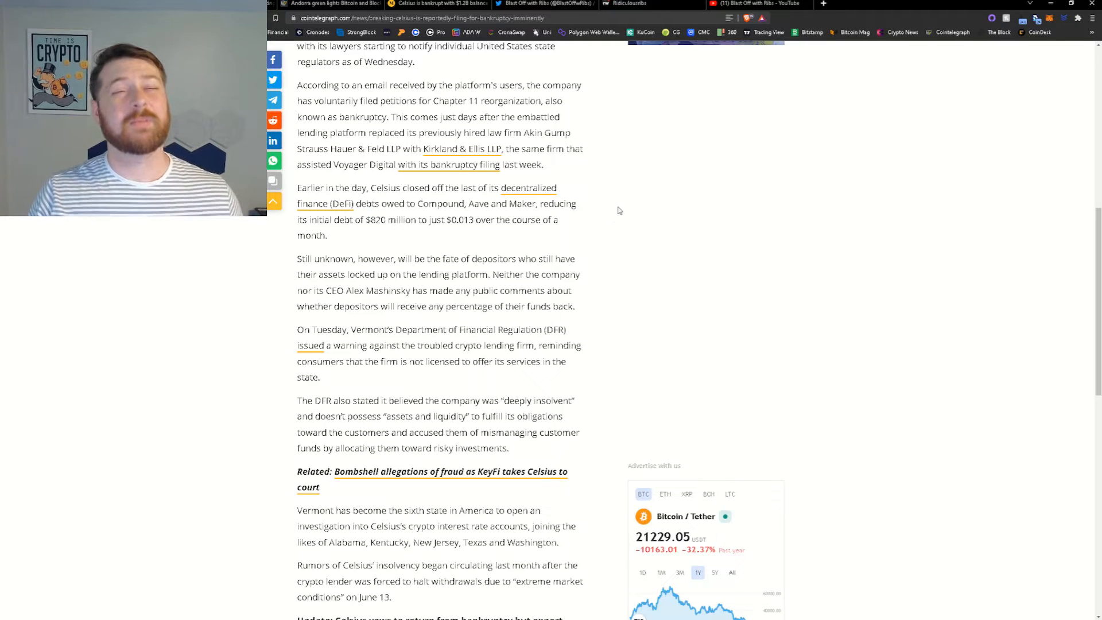
scroll(down, 3)
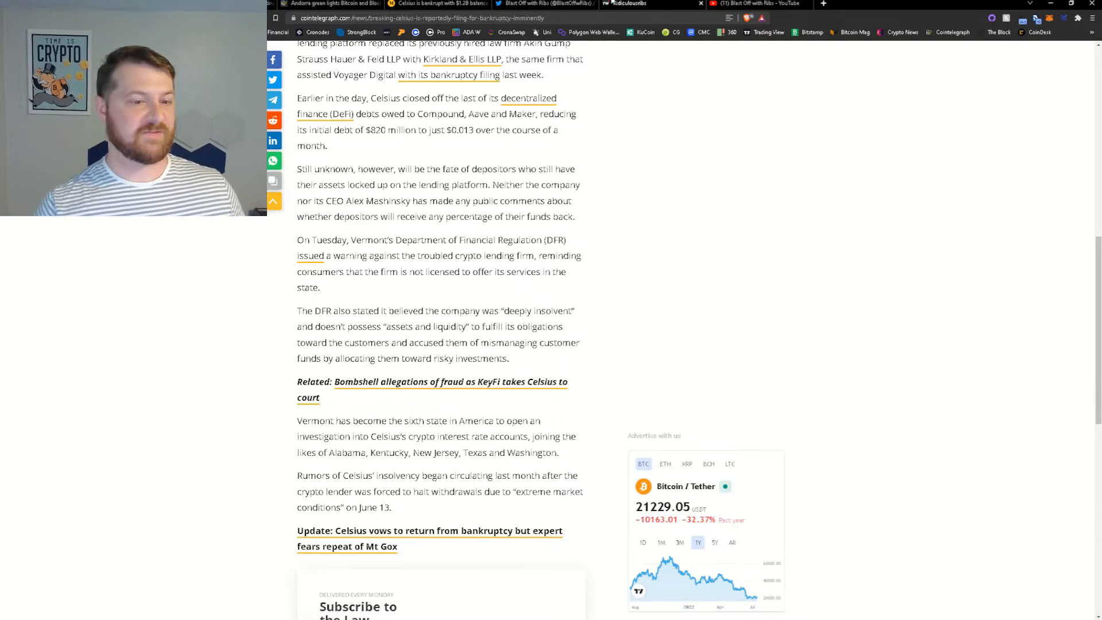
scroll(down, 3)
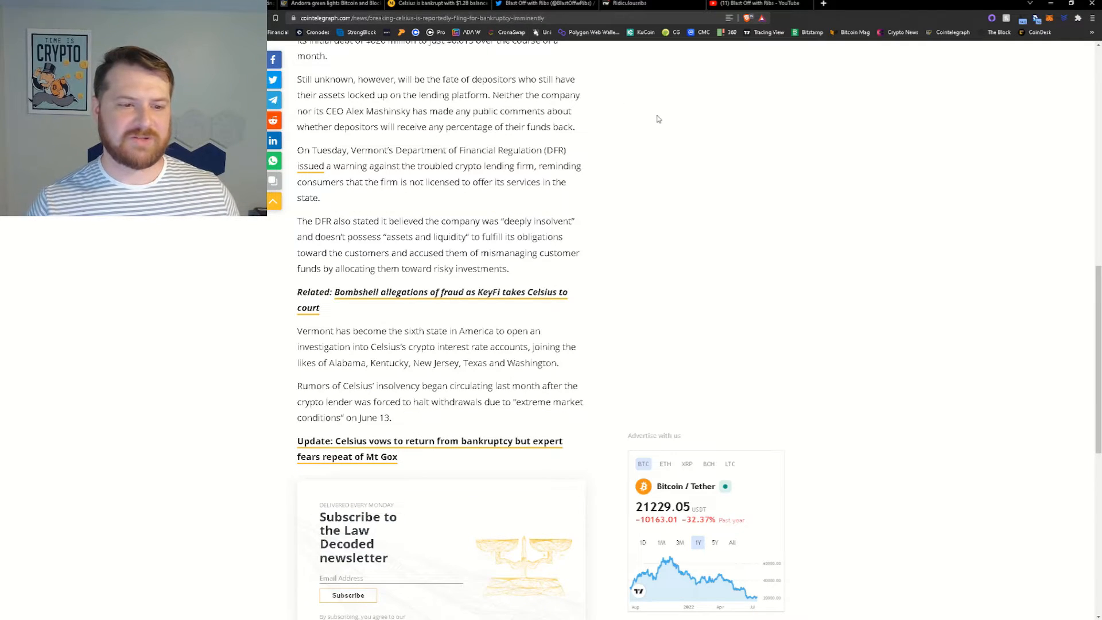
mouse_move(660, 112)
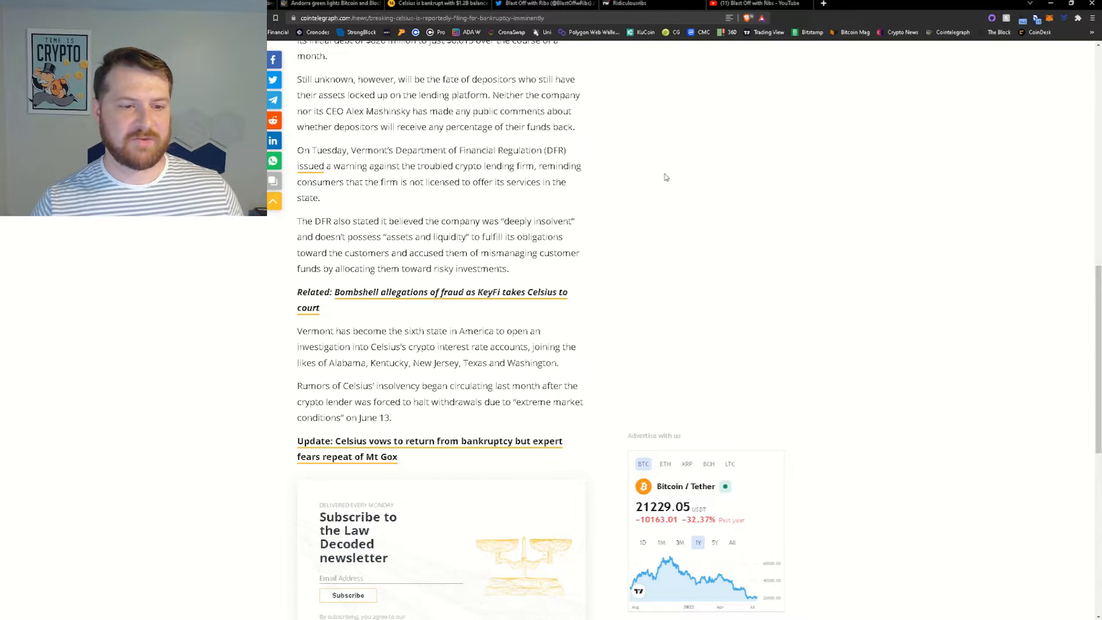
mouse_move(687, 160)
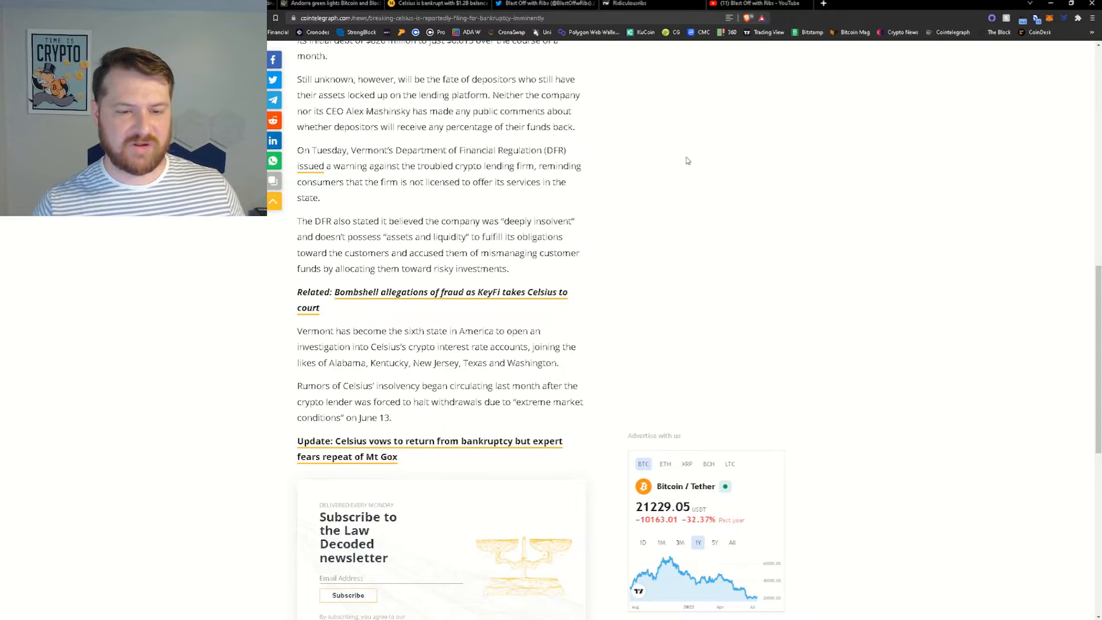
- Scroll down to the Top Stories This Week section in the Magazine roundup
scroll(down, 3)
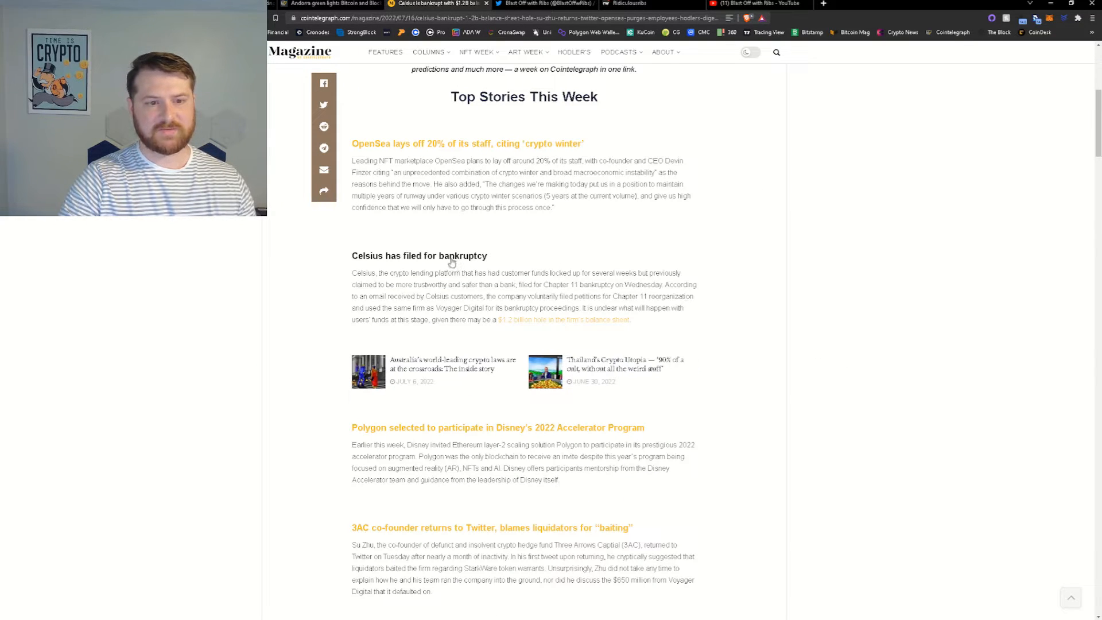
scroll(down, 3)
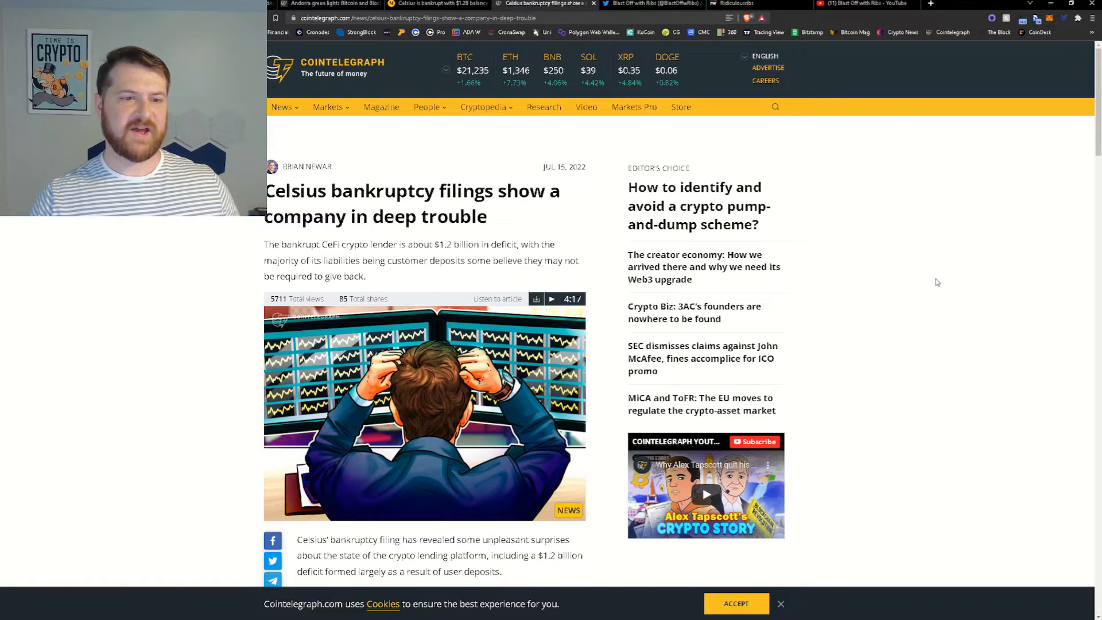
mouse_move(971, 273)
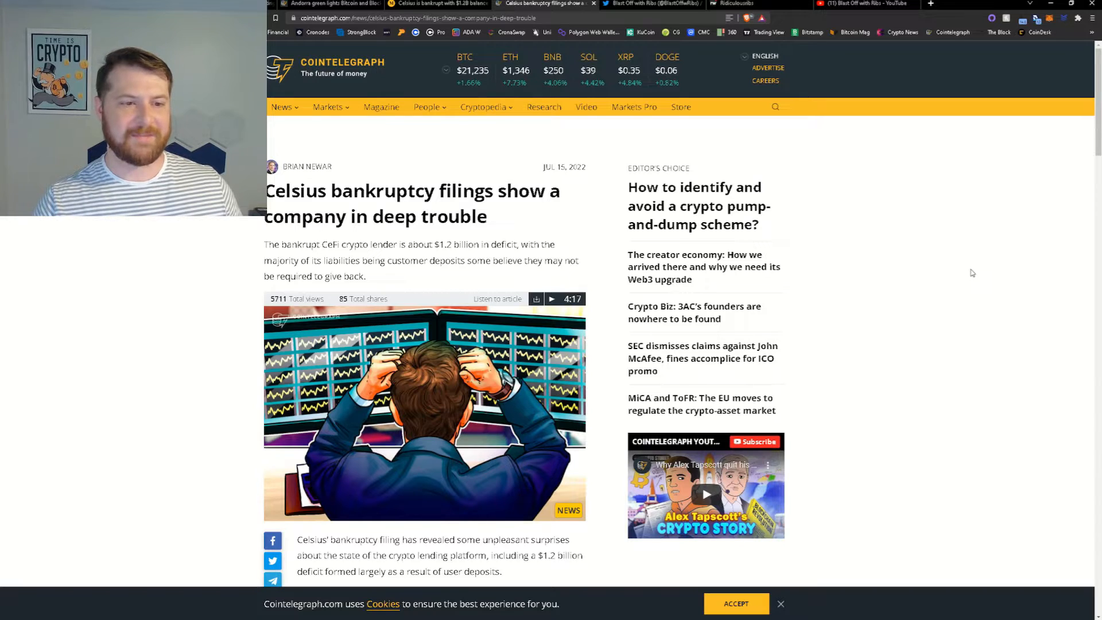
- Scroll to the $4.3 billion assets versus $5.5 billion liabilities balance sheet table
scroll(down, 3)
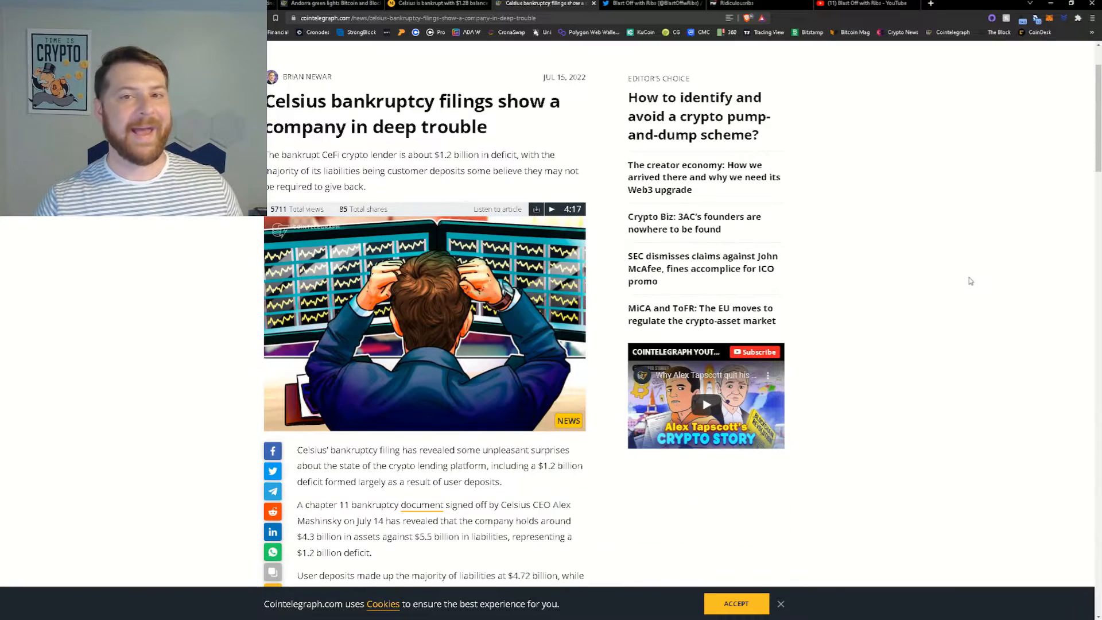
scroll(down, 3)
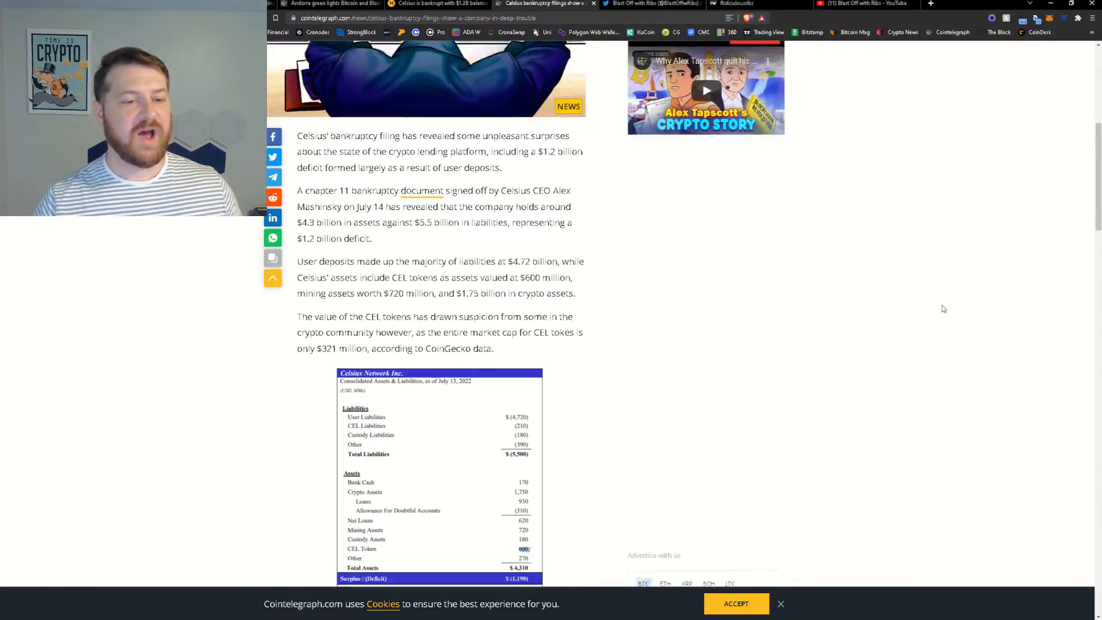
mouse_move(945, 276)
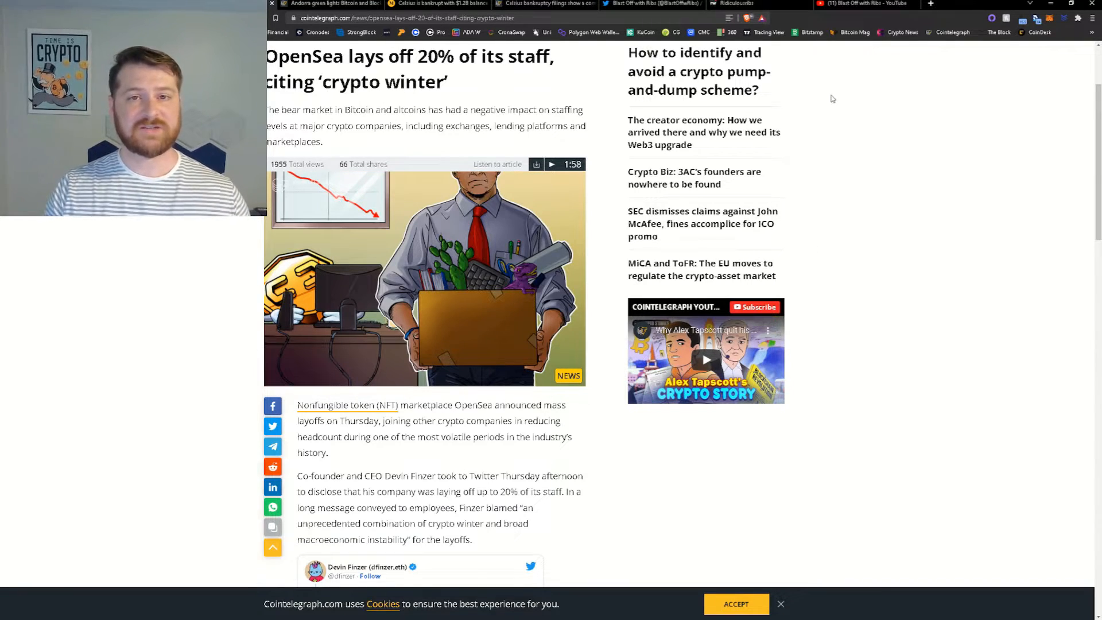
mouse_move(854, 113)
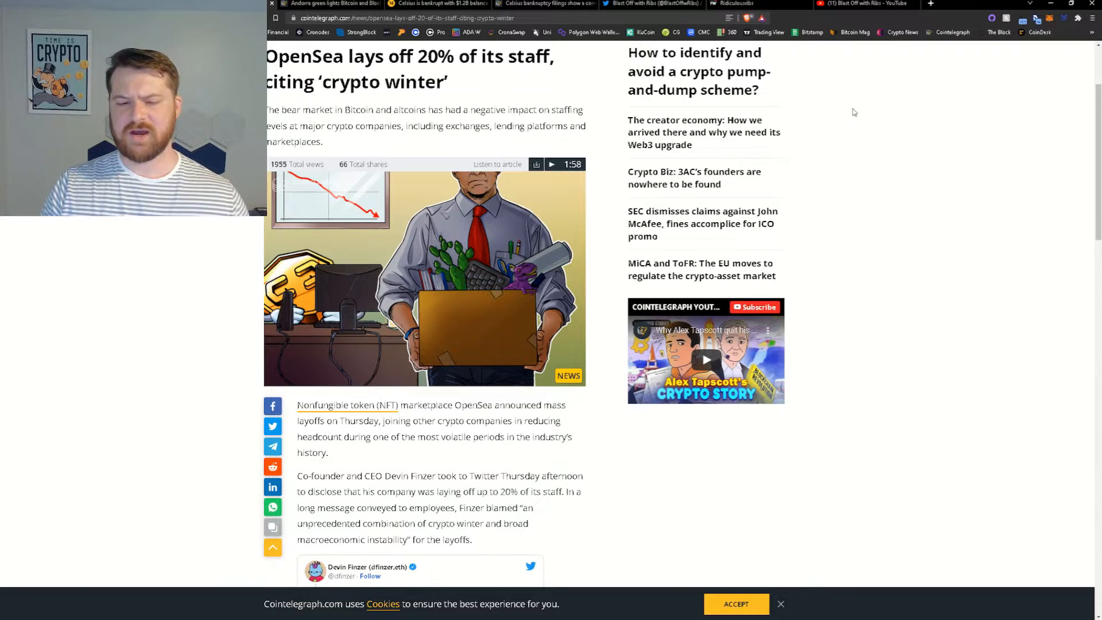
mouse_move(864, 126)
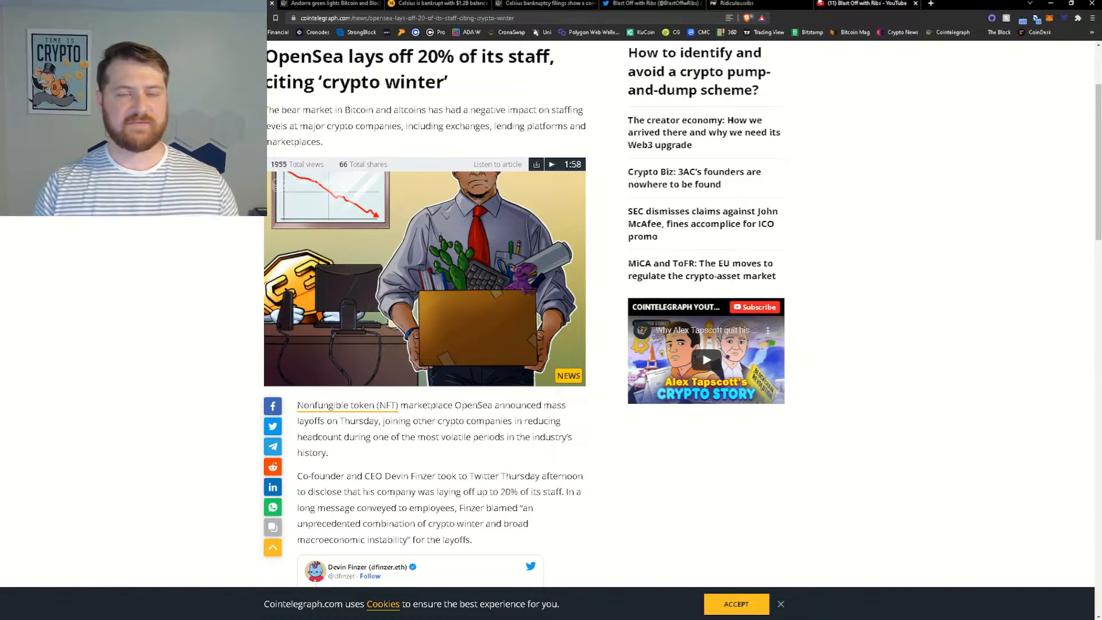
mouse_move(969, 231)
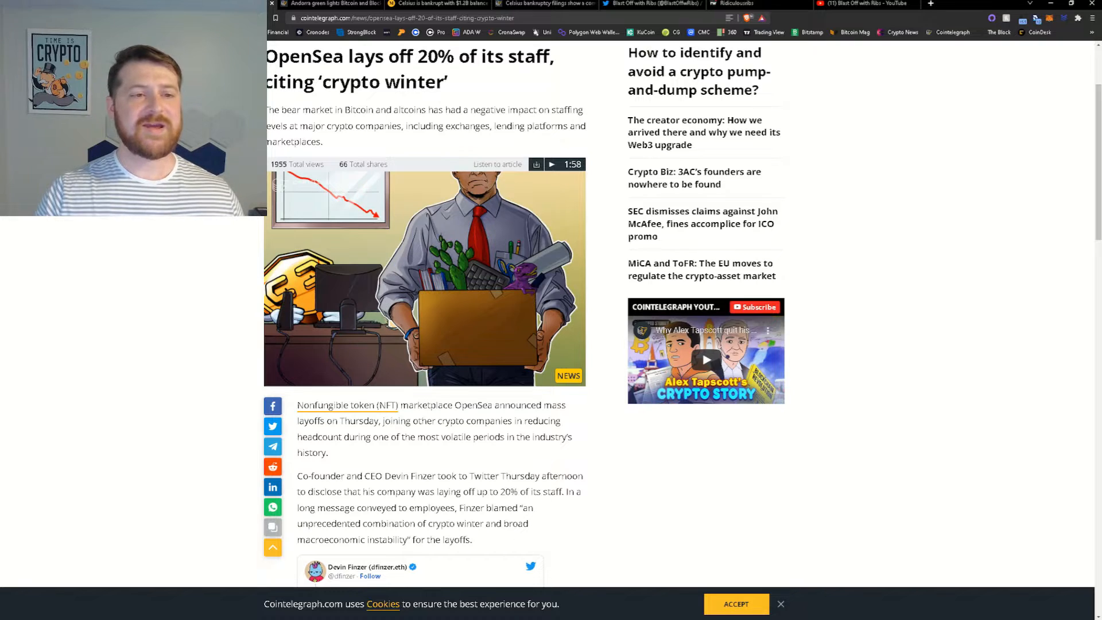
- Scroll past the OpenSea article header to Devin Finzer's layoff tweet
scroll(down, 3)
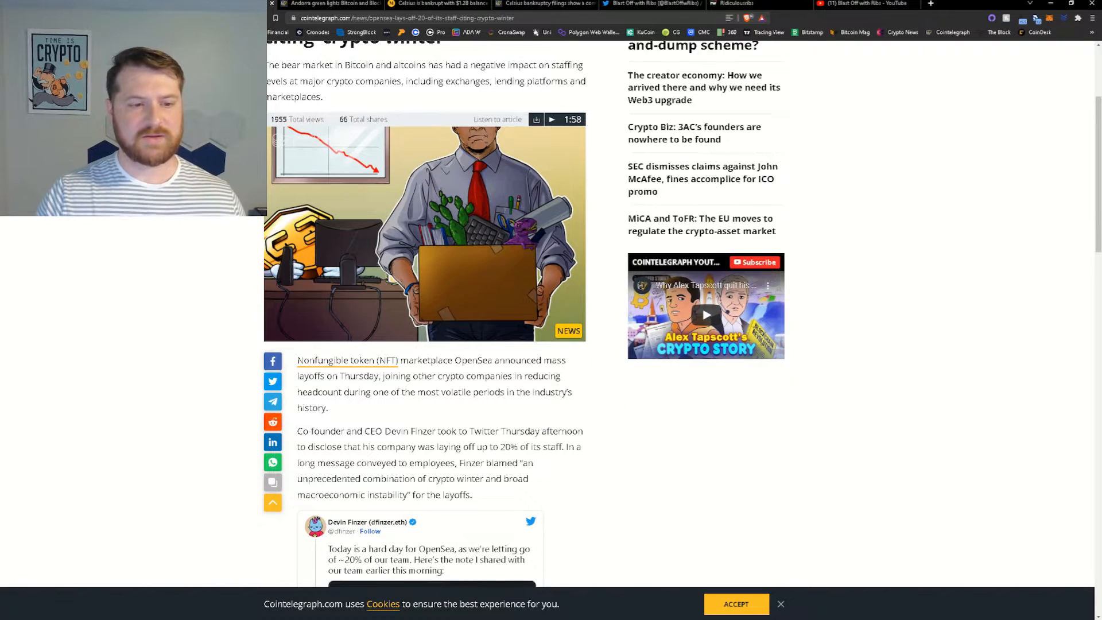
scroll(down, 3)
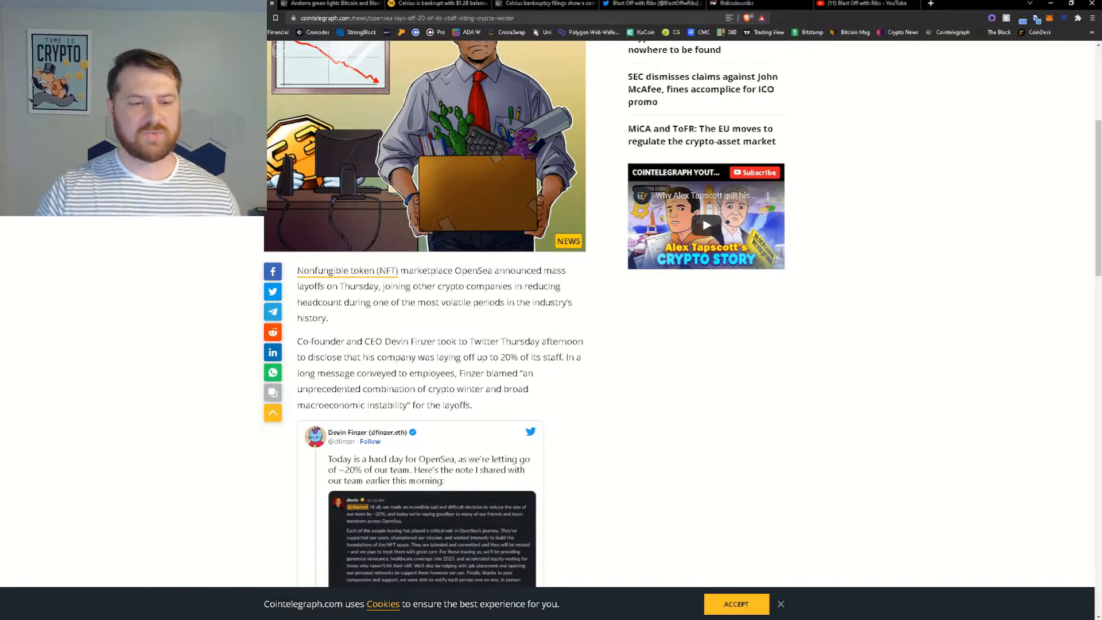
scroll(down, 3)
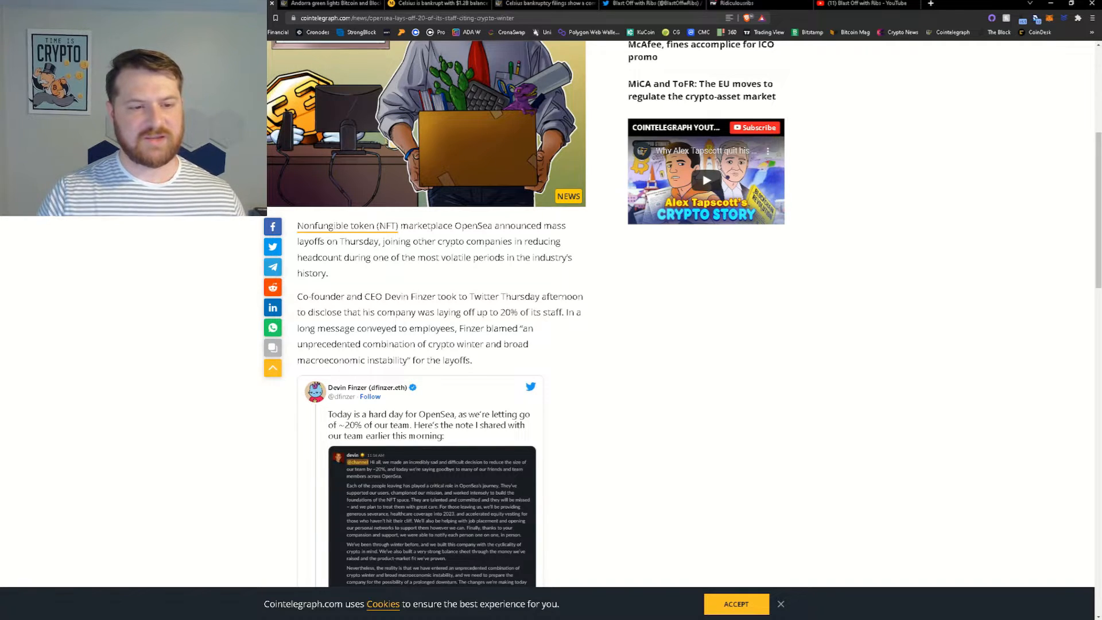
- Scroll to show Finzer's full staff note and prolonged-downturn quote
scroll(down, 3)
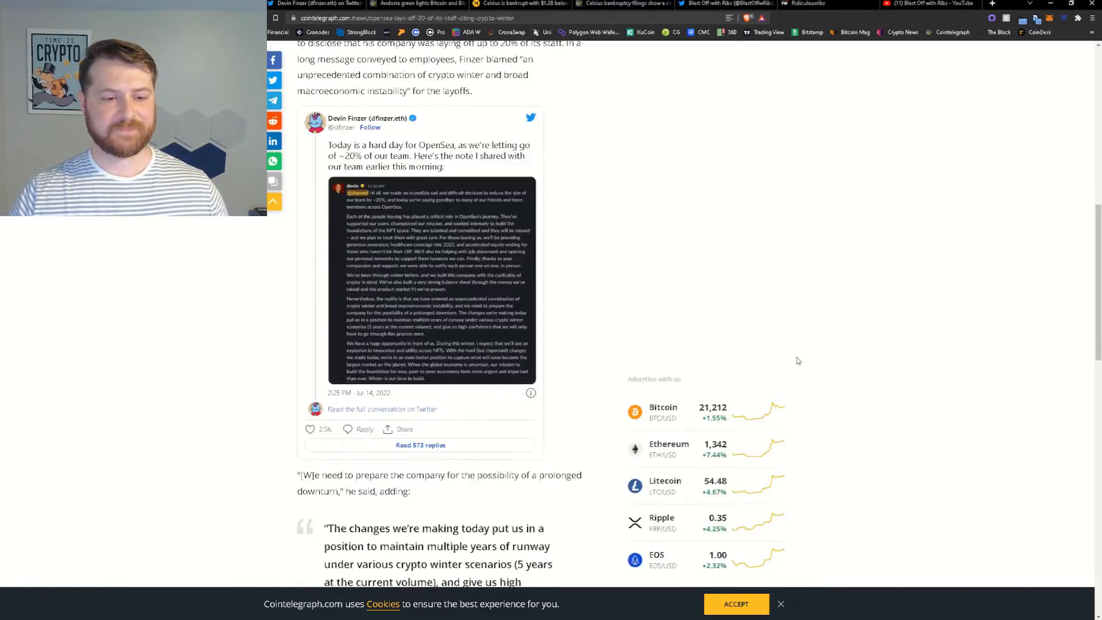
- Scroll down to the runway quote, then back up toward the article header
scroll(down, 3)
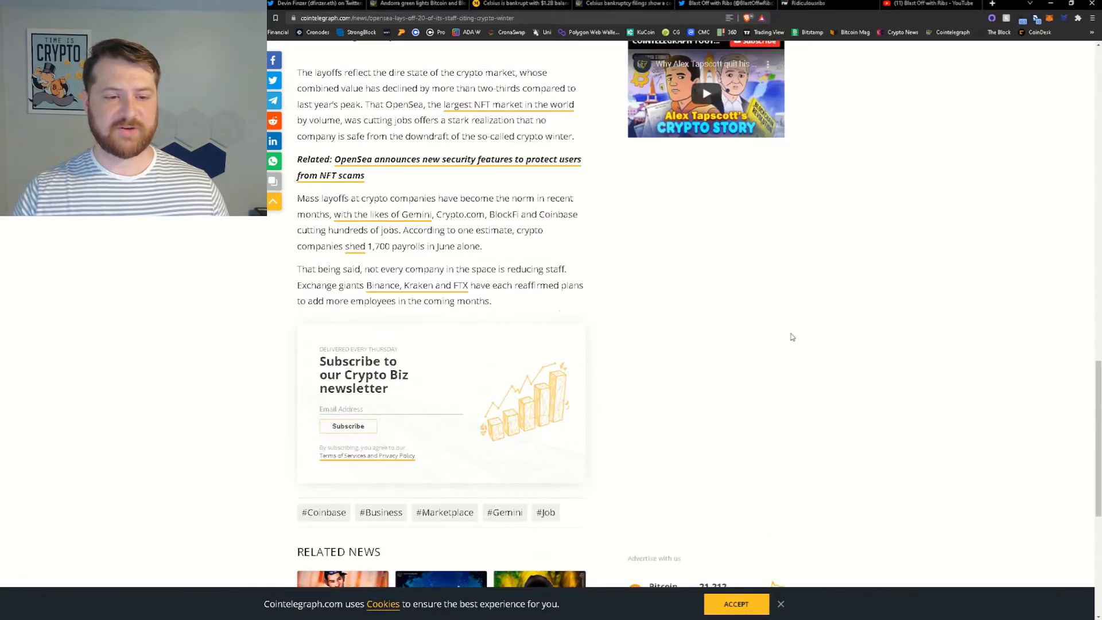
scroll(up, 3)
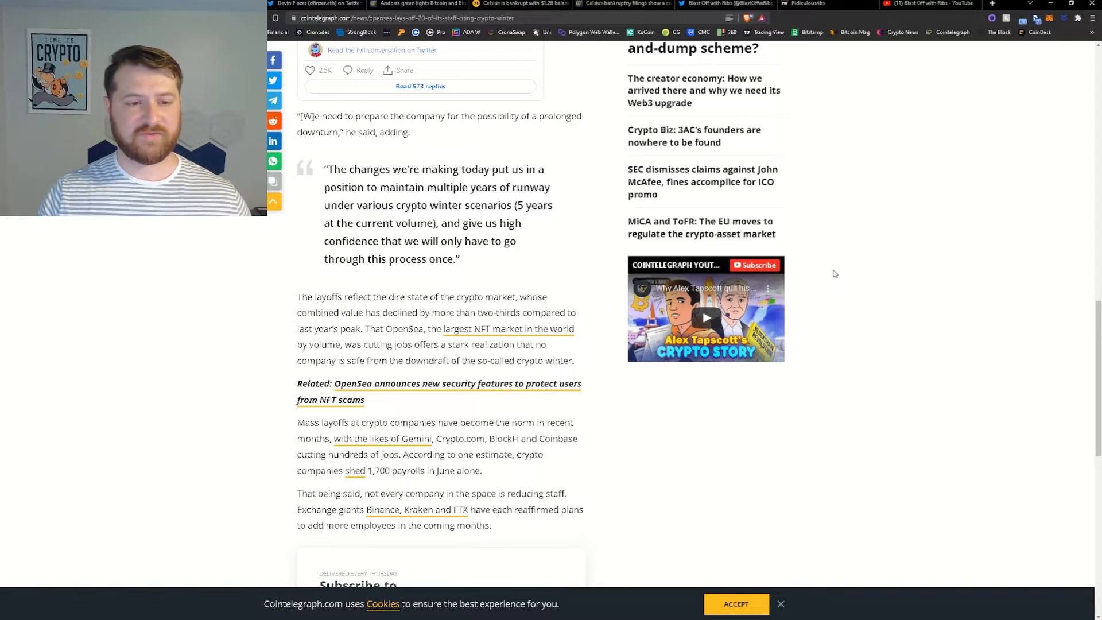
mouse_move(855, 268)
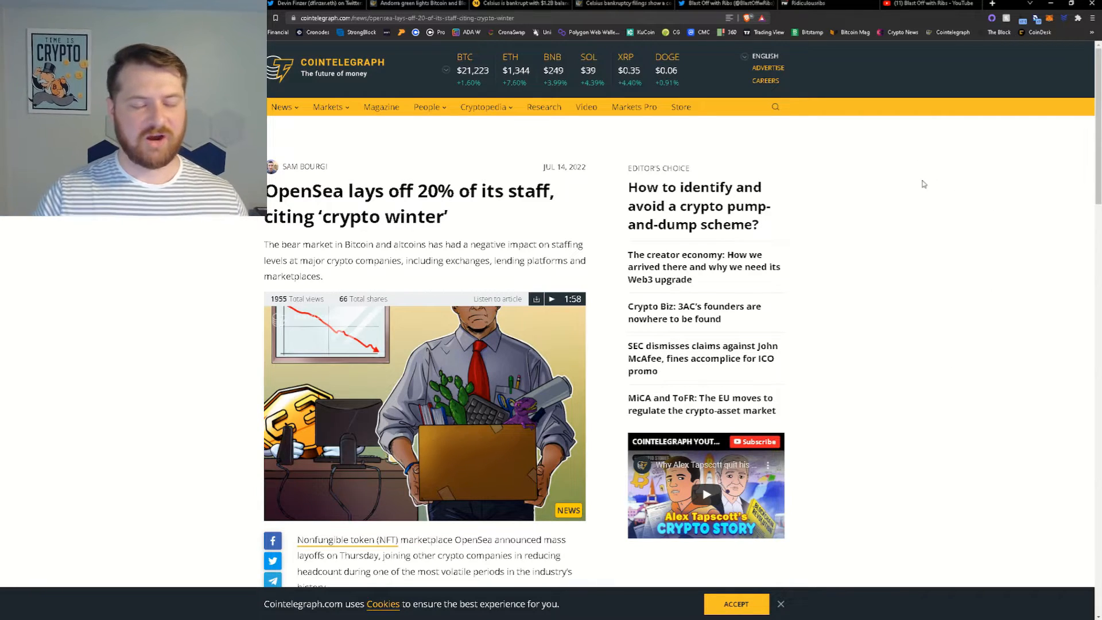
mouse_move(868, 214)
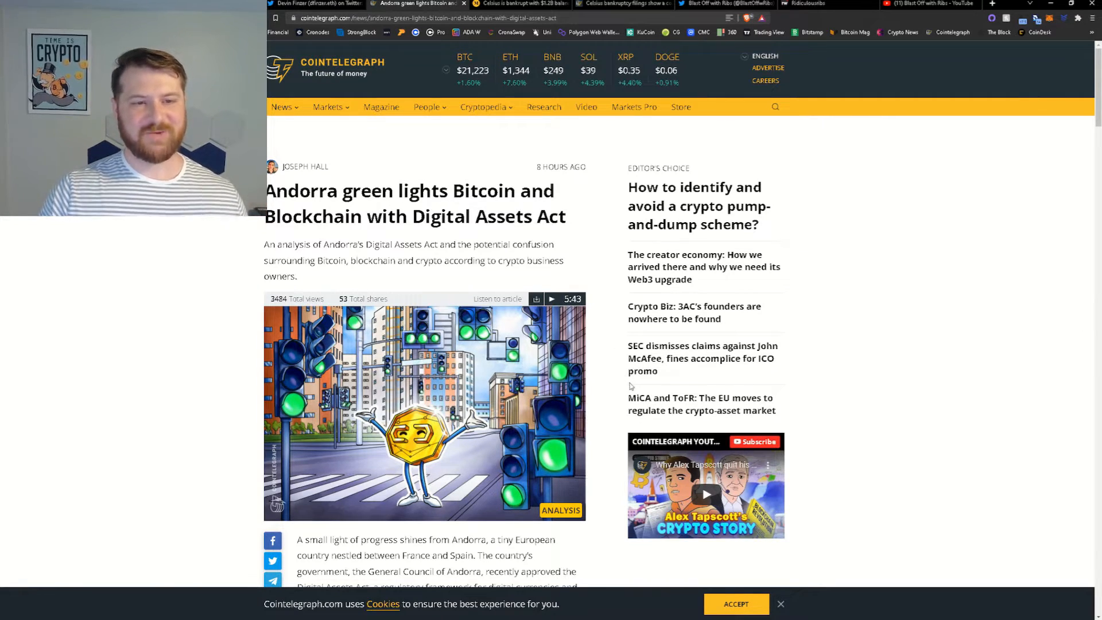
- Scroll into the Andorra article's opening paragraphs, drag-selecting two lines of text
scroll(down, 3)
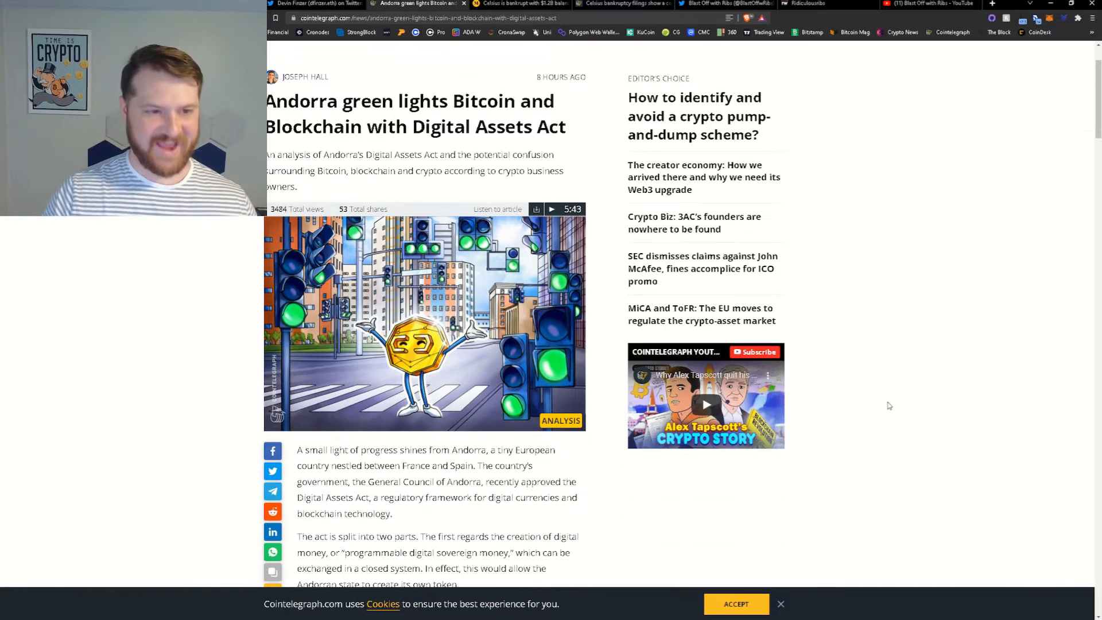
scroll(down, 3)
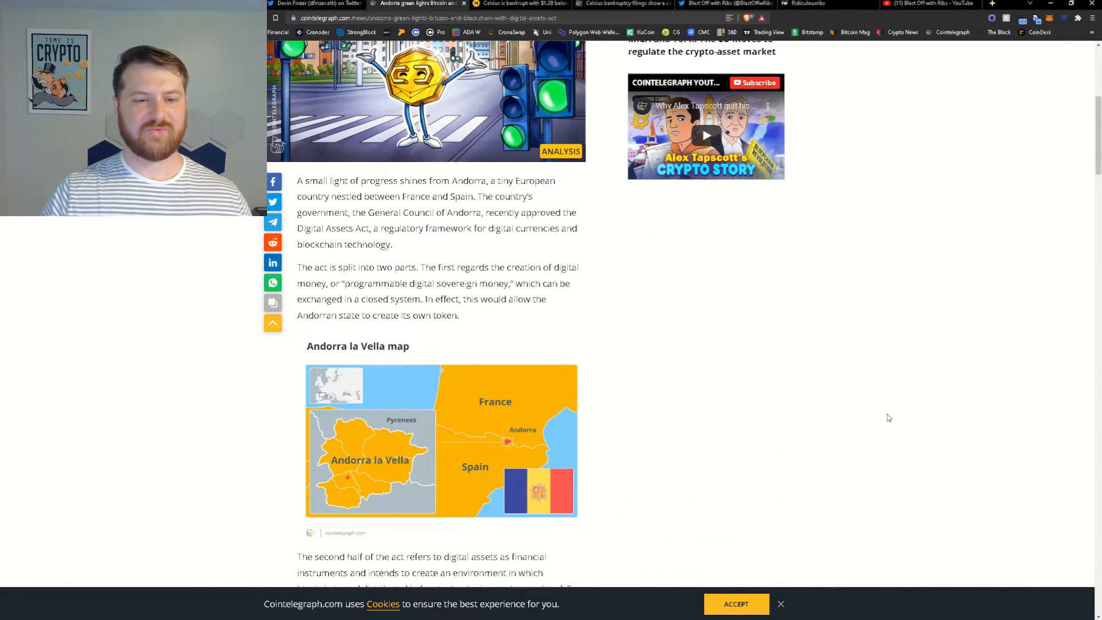
mouse_move(870, 367)
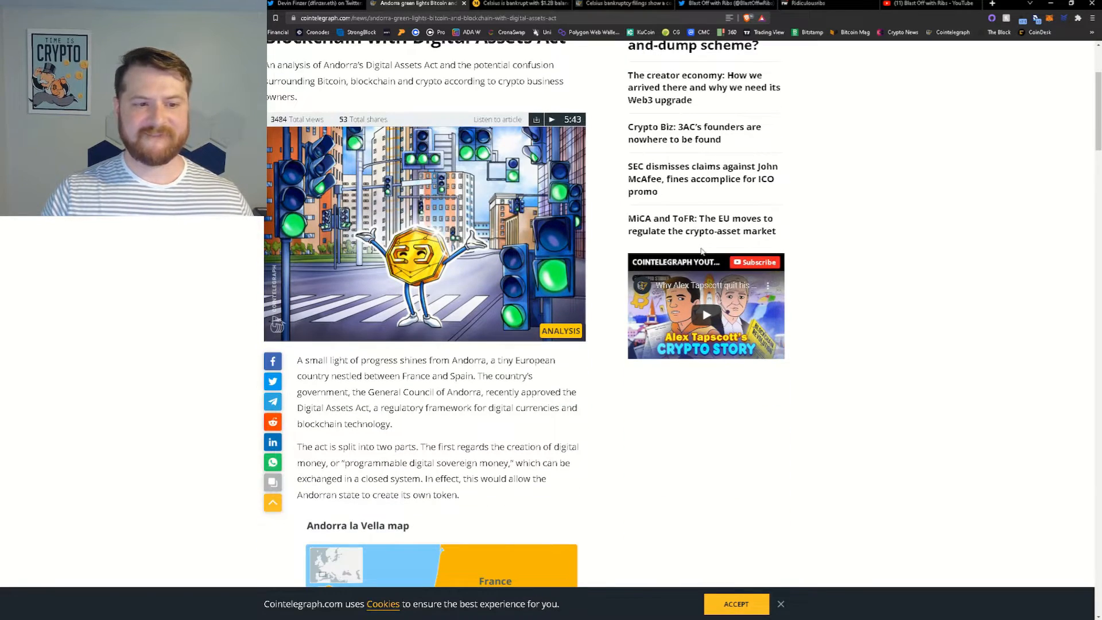
drag(375, 360, 474, 360)
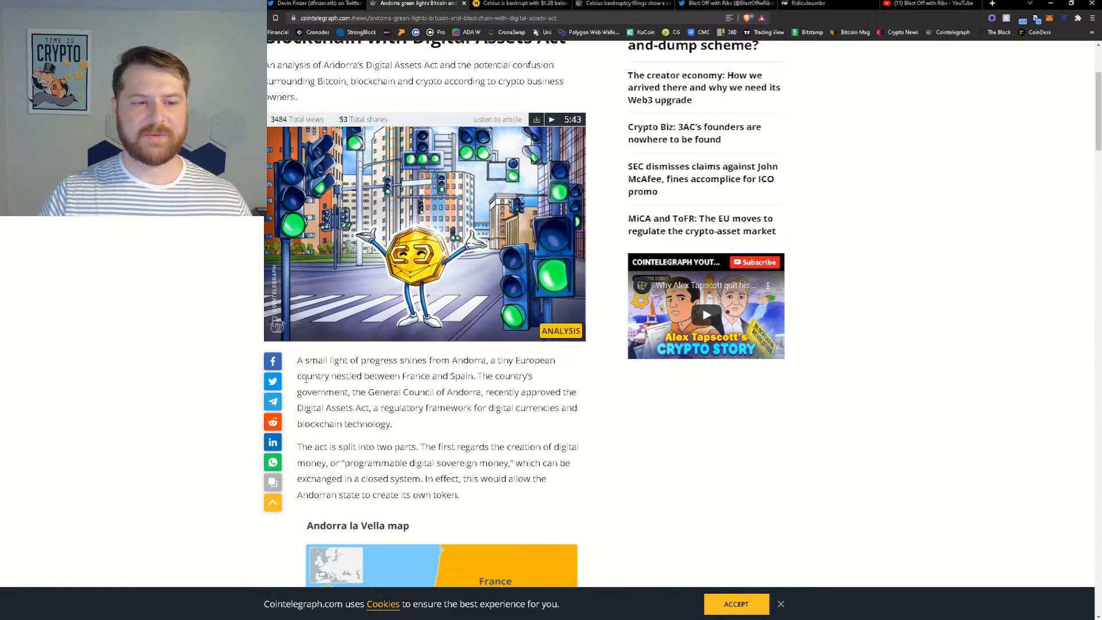
drag(303, 376, 473, 376)
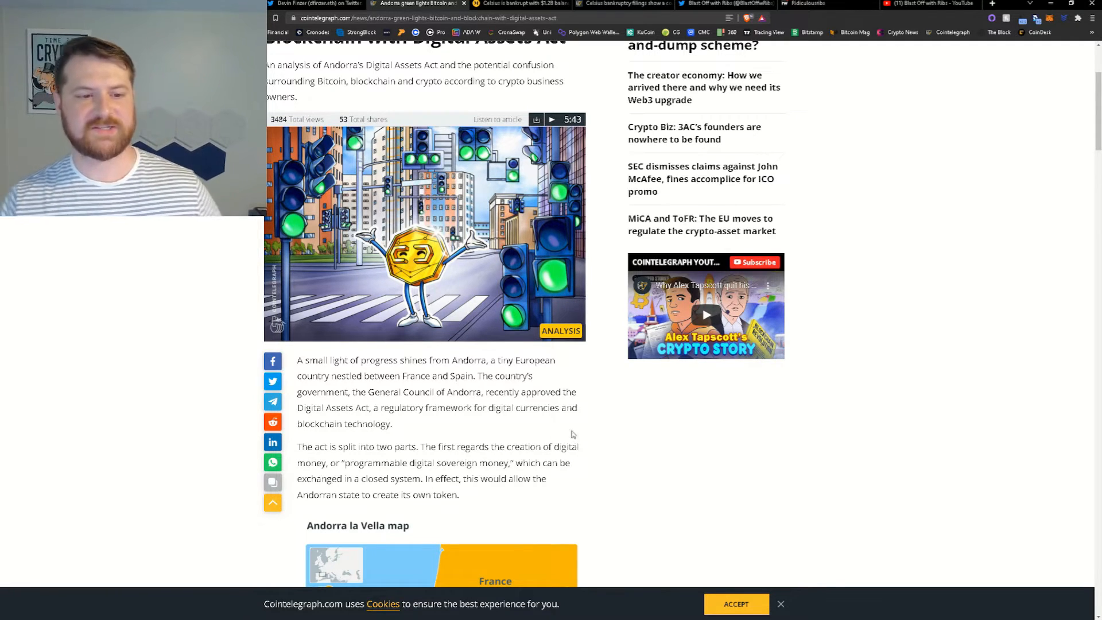
- Read further down to the Andorra la Vella map and the 21Million CEO's quote
scroll(down, 3)
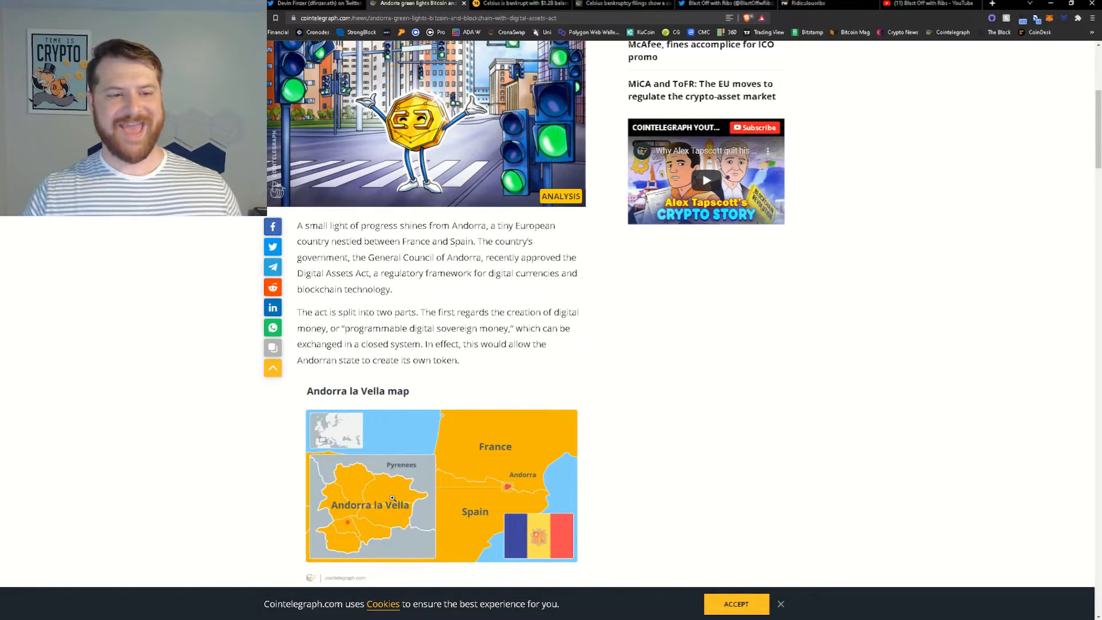
mouse_move(414, 411)
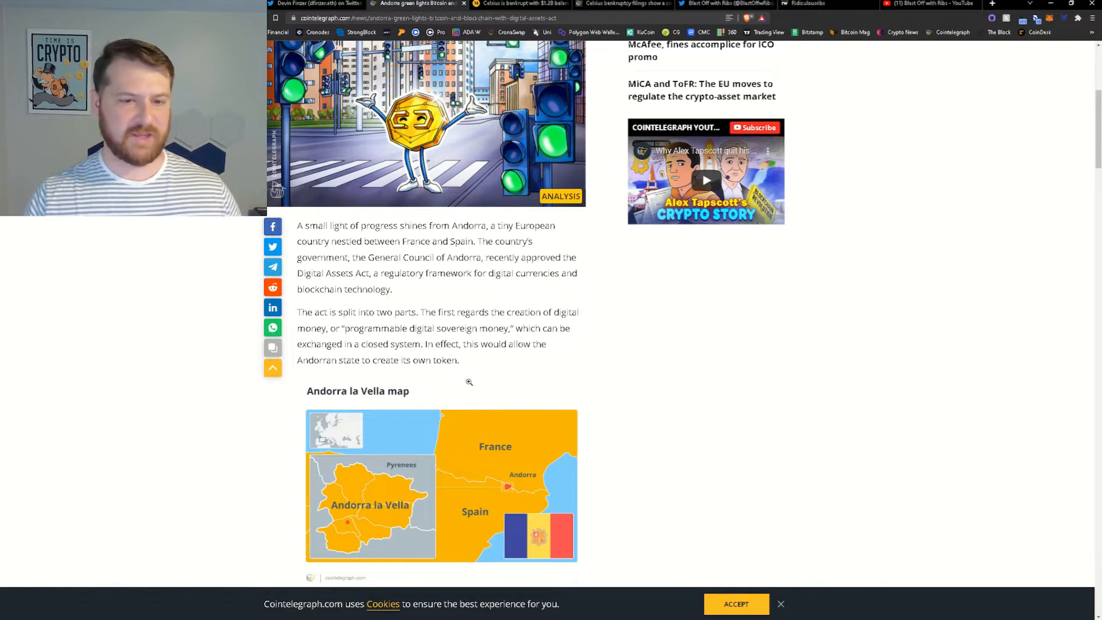
mouse_move(503, 354)
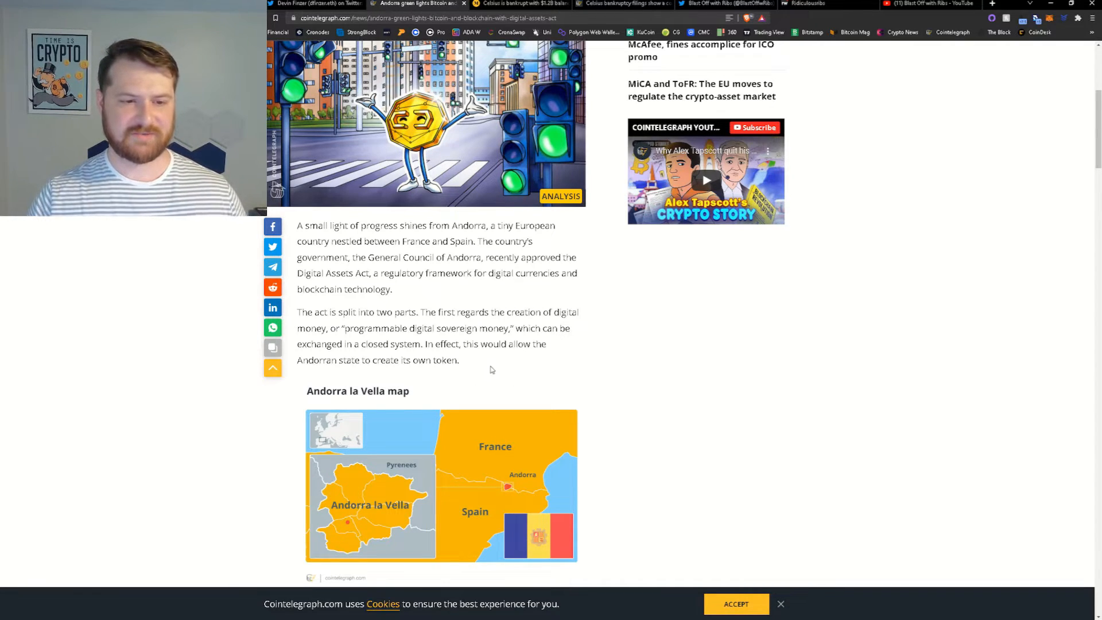
scroll(down, 3)
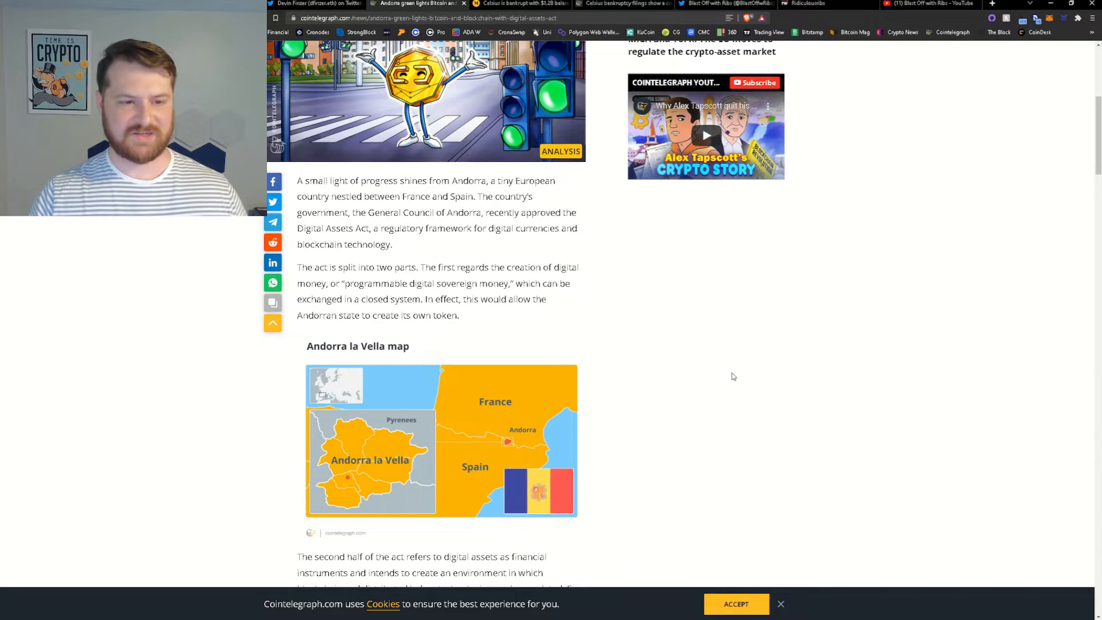
scroll(down, 3)
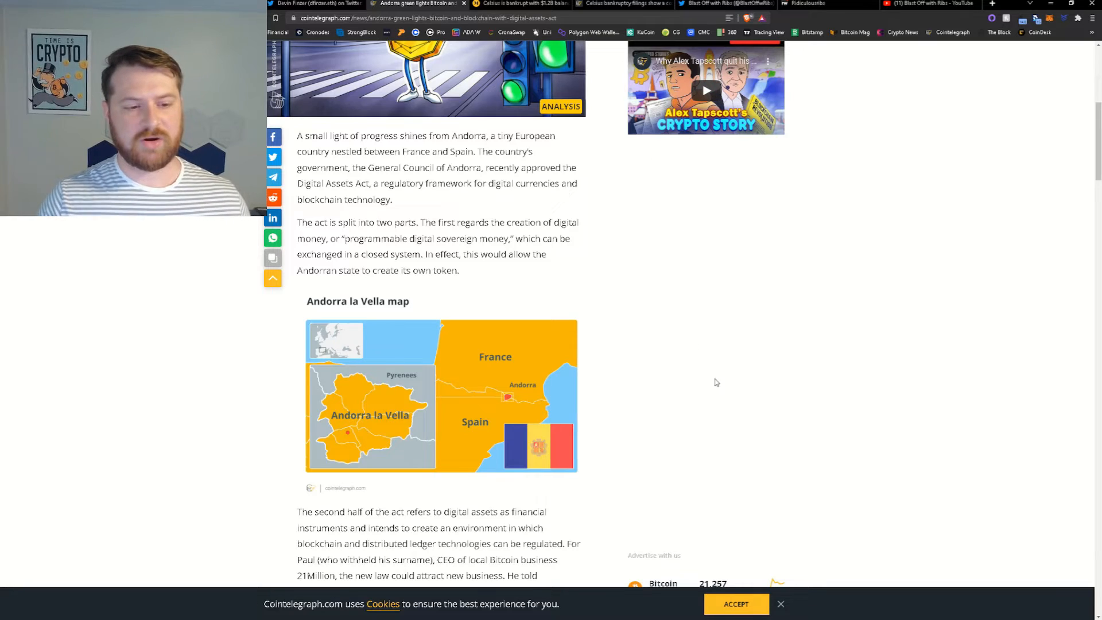
scroll(down, 3)
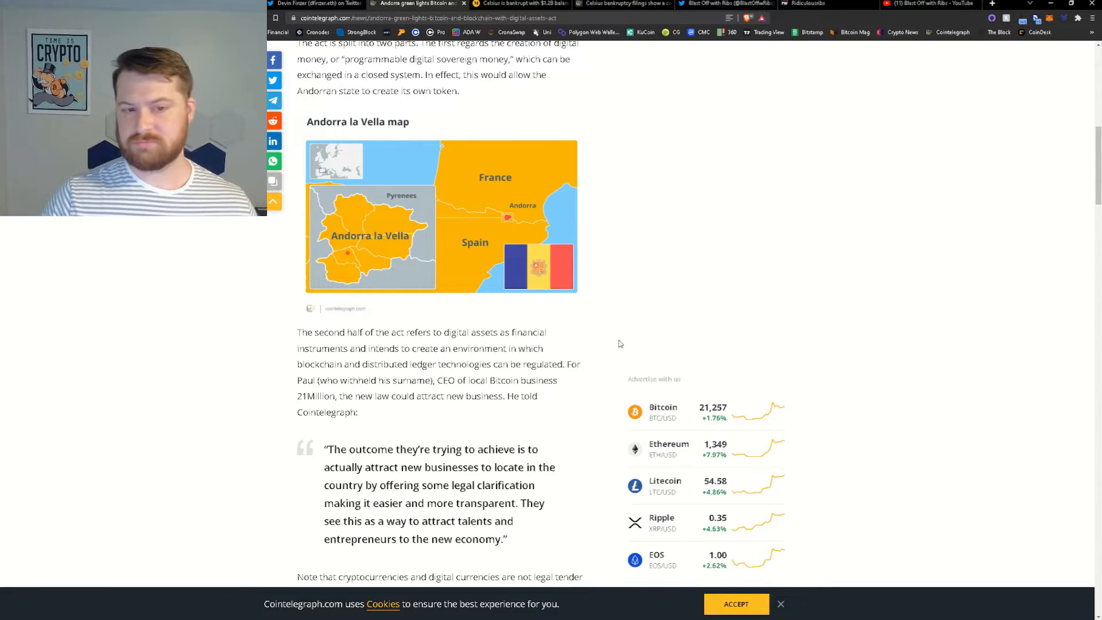
mouse_move(639, 288)
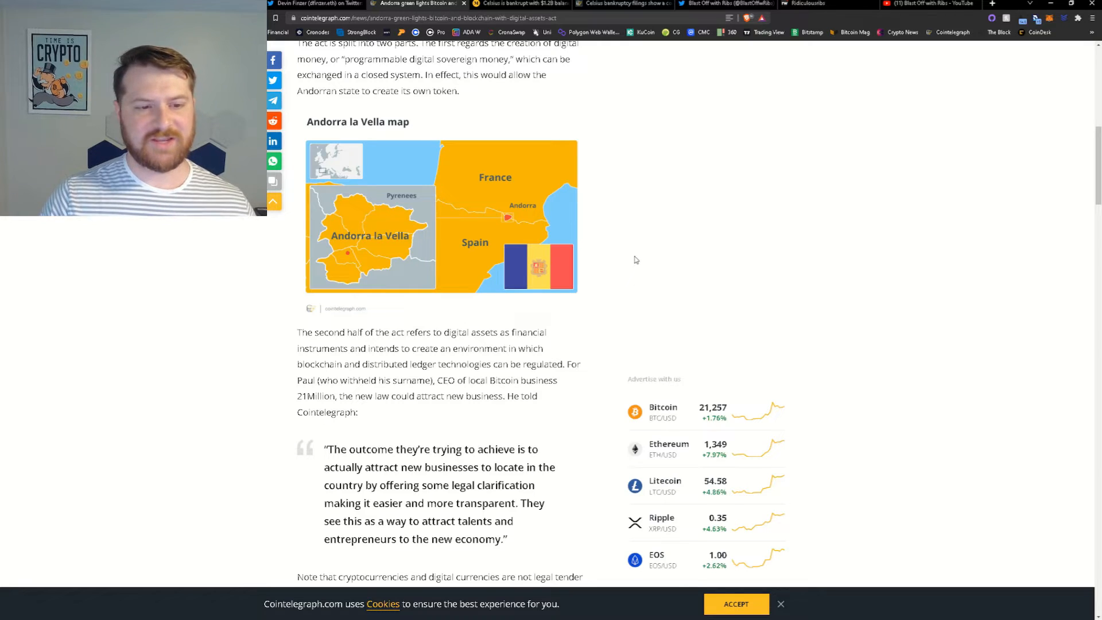
mouse_move(608, 264)
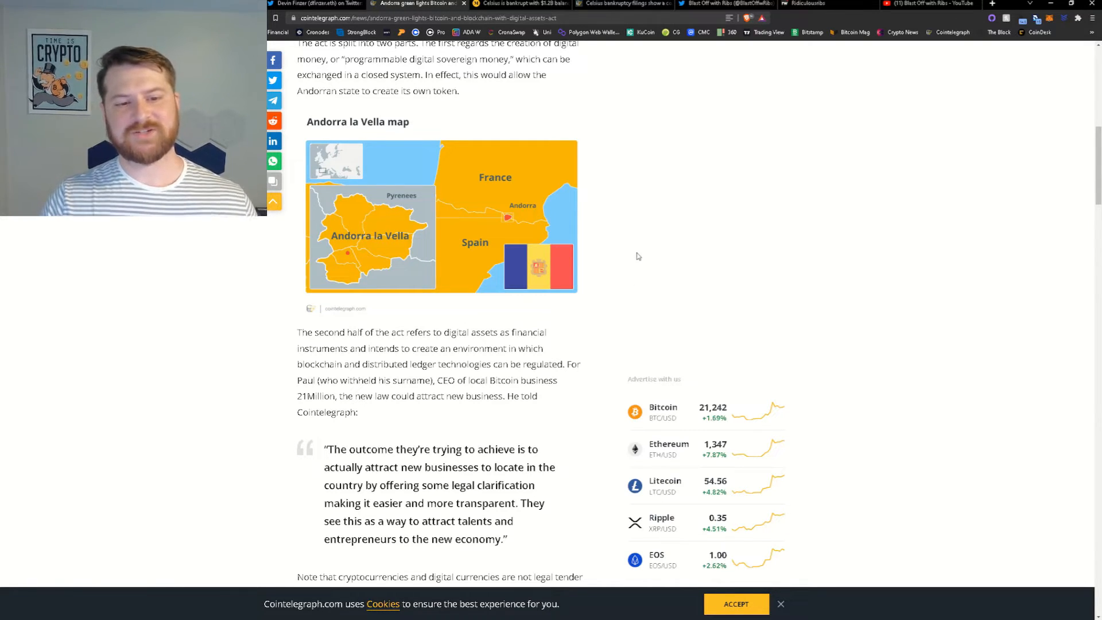
mouse_move(610, 233)
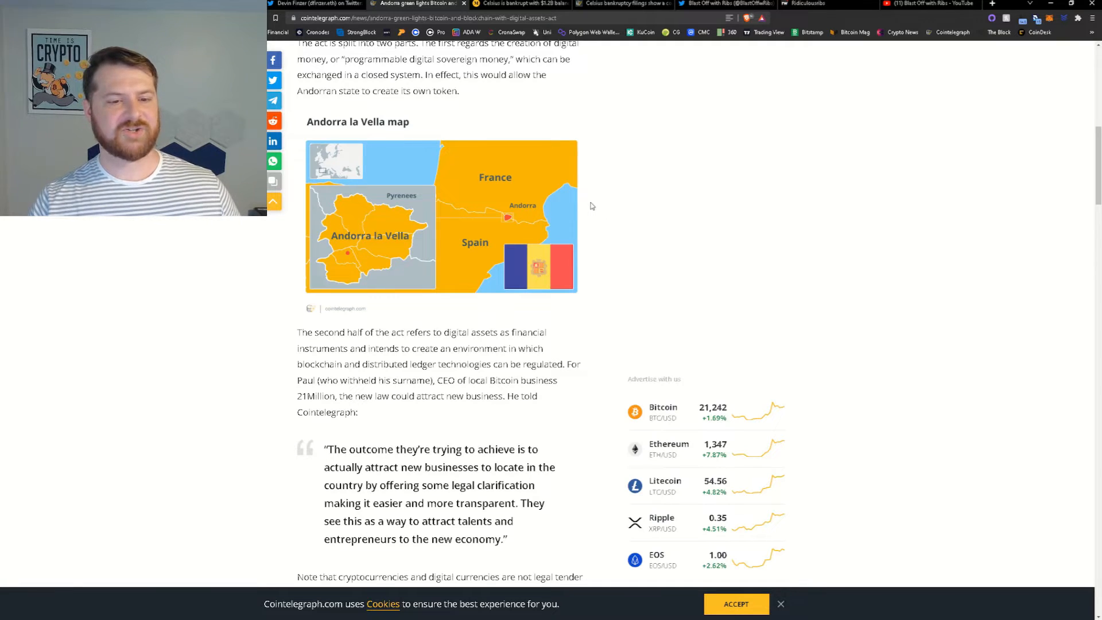
scroll(down, 3)
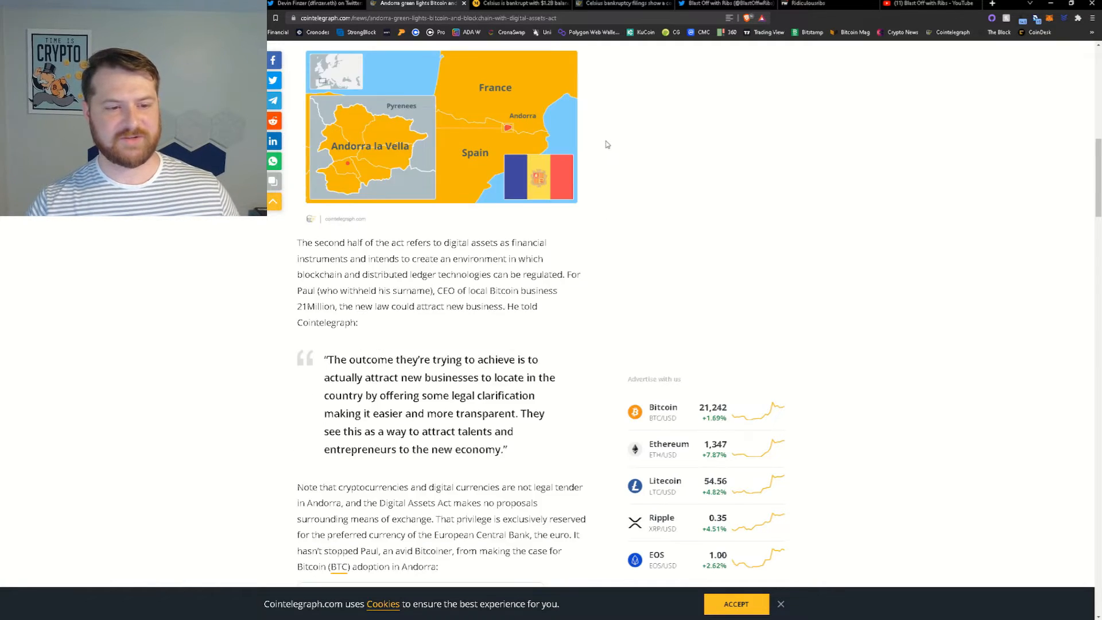
- Read past Paul ADW's embedded Bitcoin tweet to his blog-post proposals
scroll(down, 3)
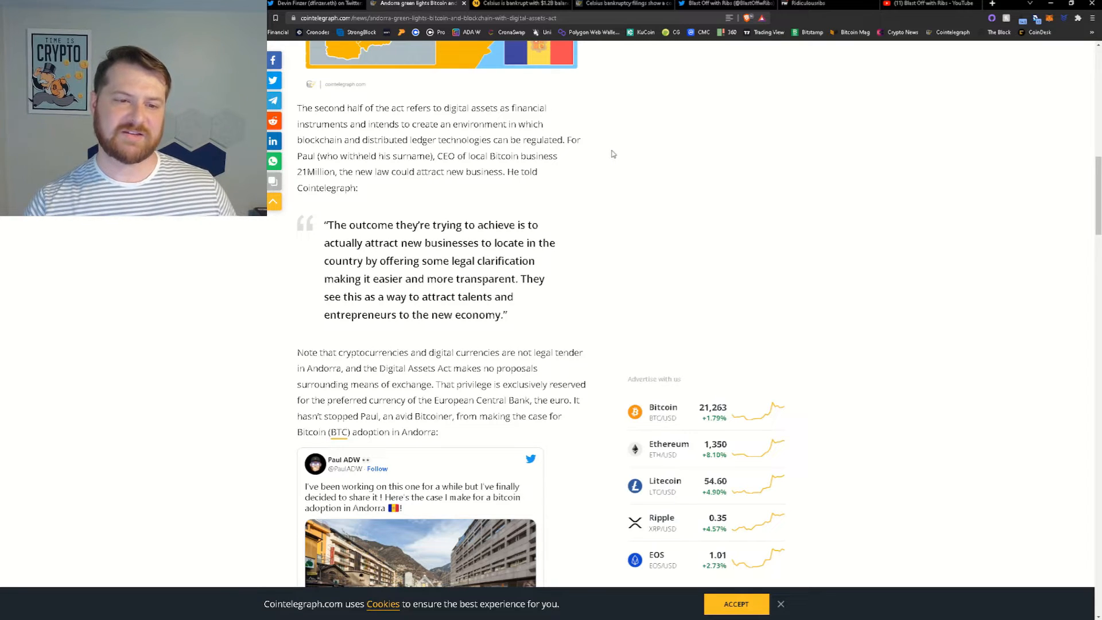
mouse_move(598, 148)
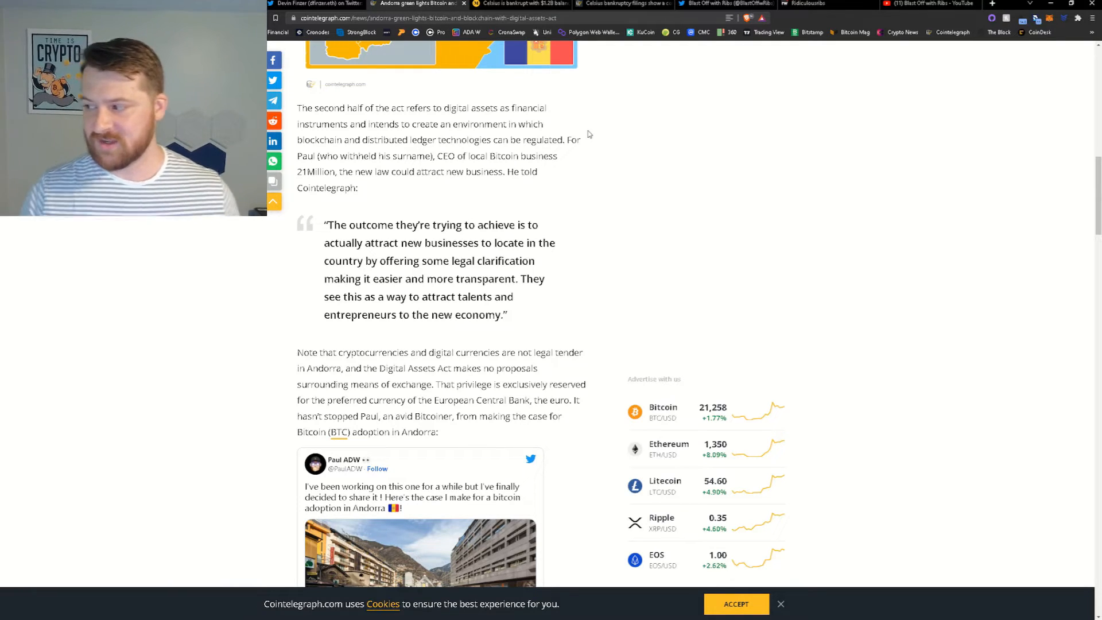
scroll(down, 3)
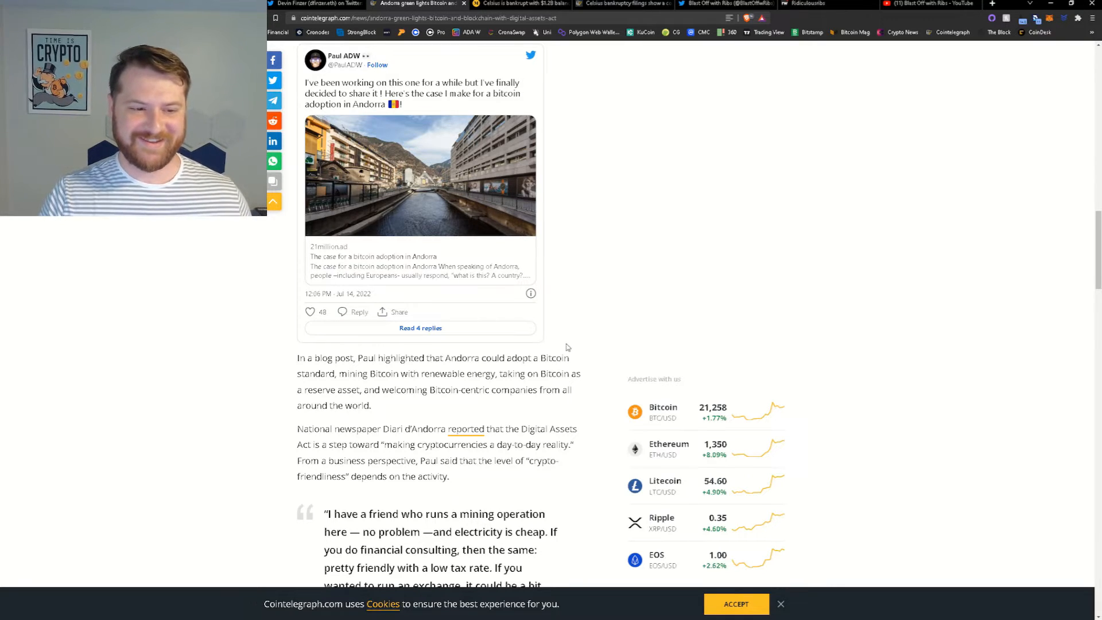
- Bring Paul's full quote on cheap electricity for mining and exchanges lacking banks into view
scroll(down, 3)
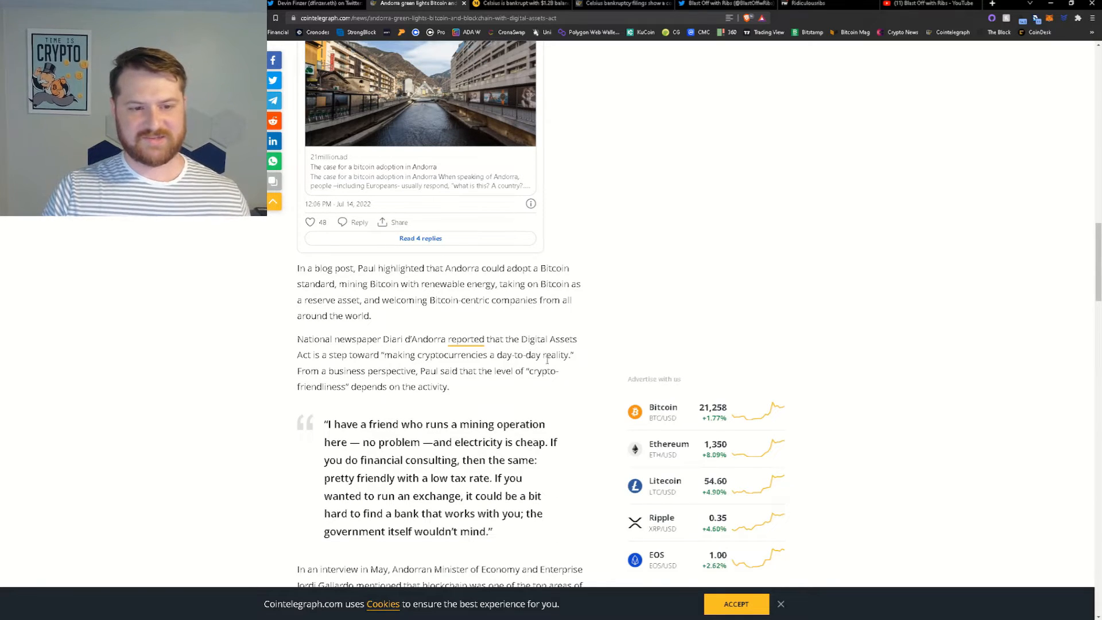
mouse_move(645, 310)
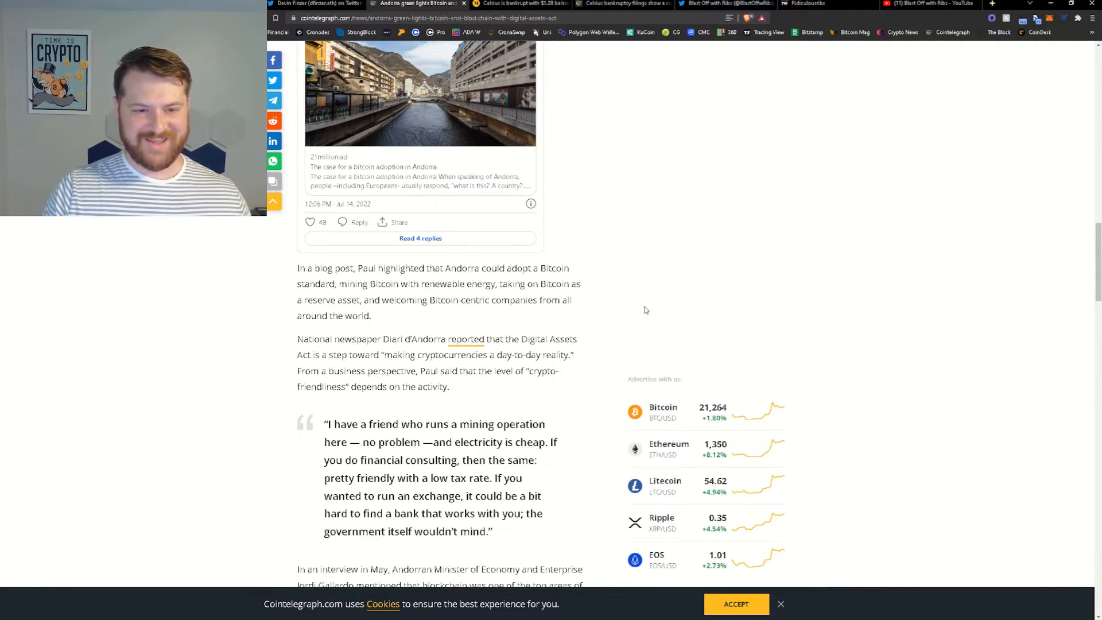
mouse_move(654, 318)
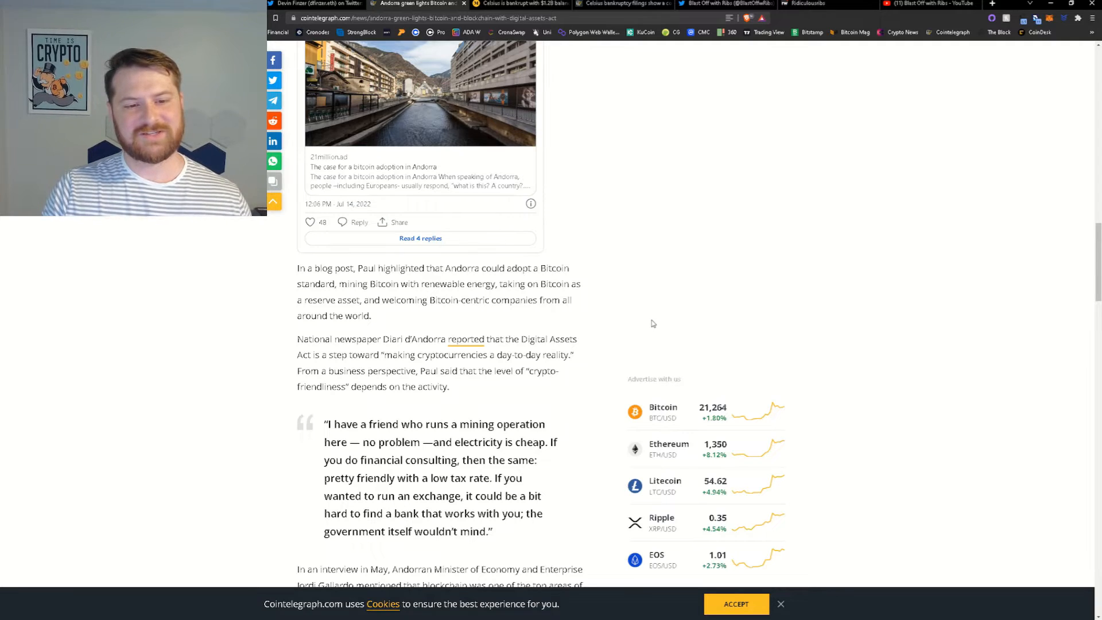
mouse_move(673, 329)
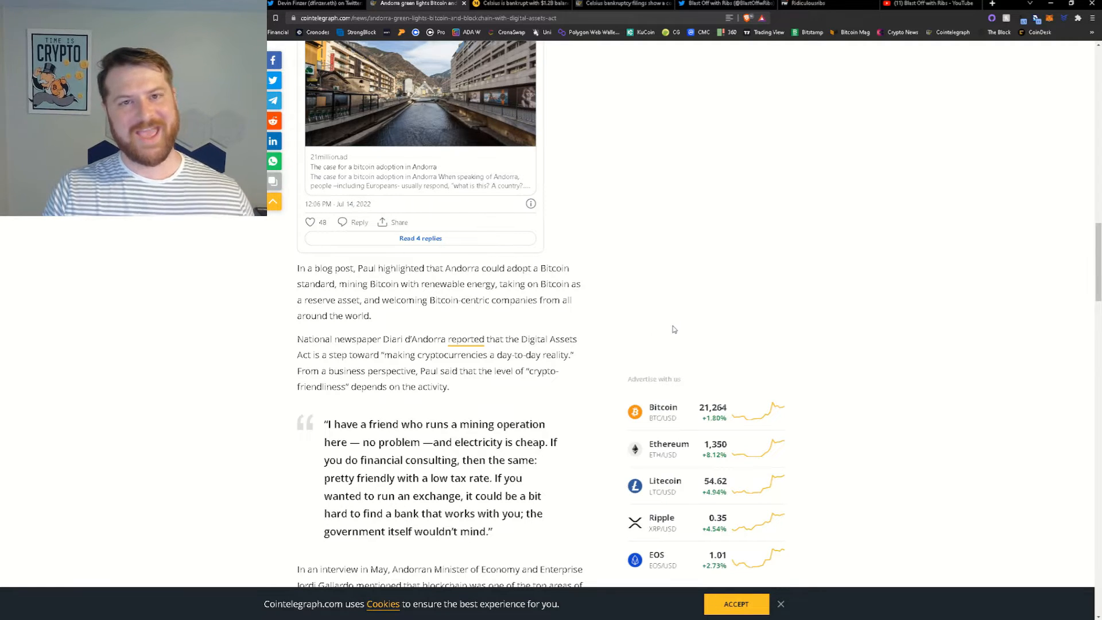
mouse_move(599, 311)
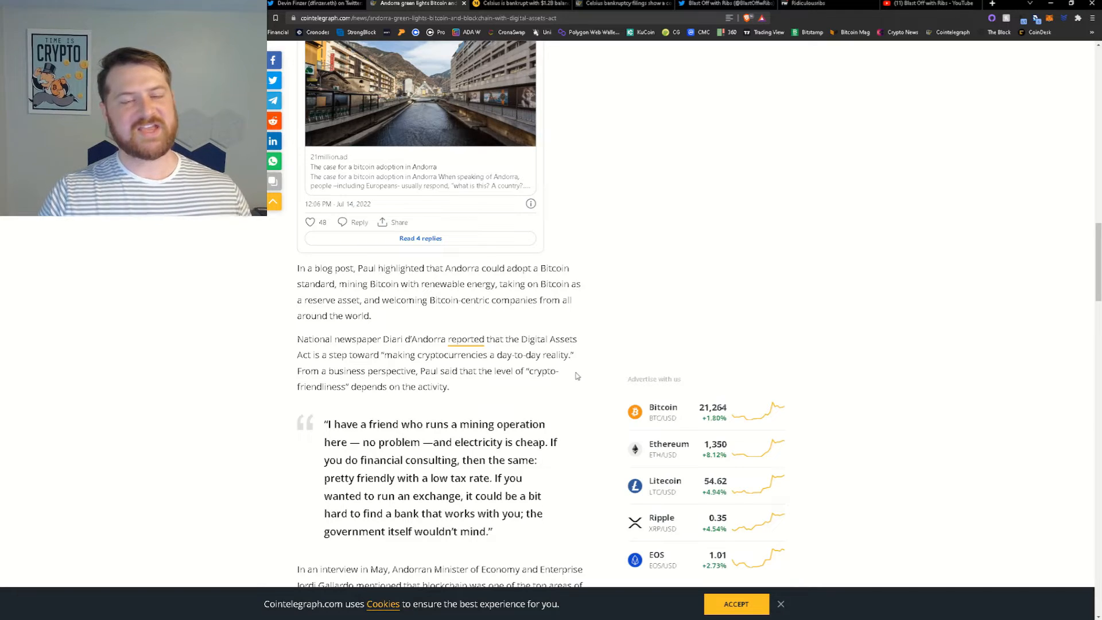
mouse_move(551, 295)
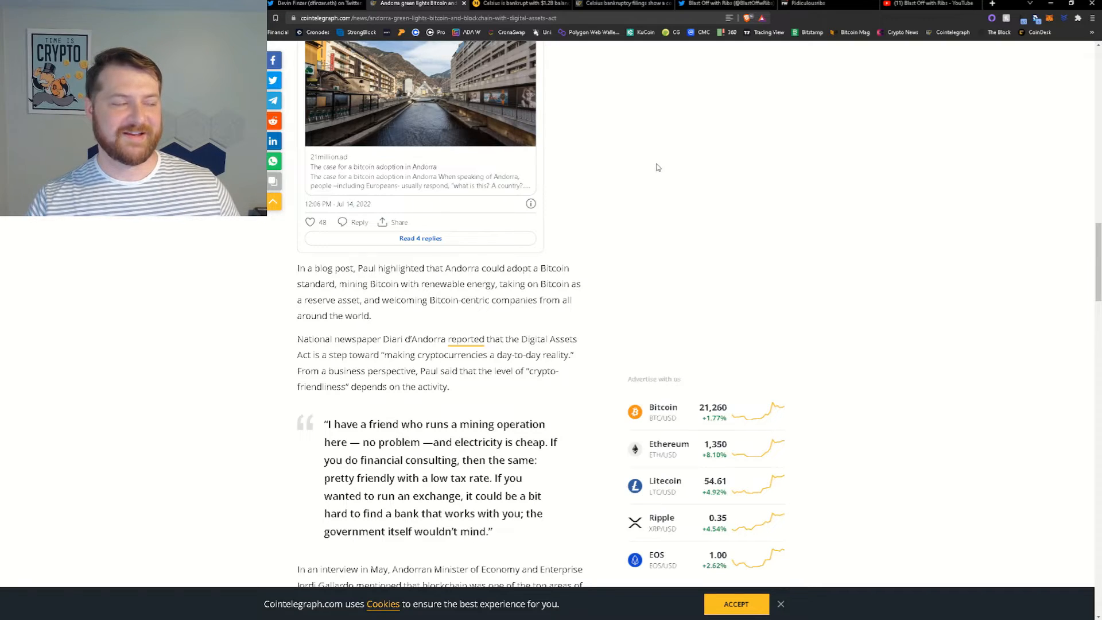
mouse_move(699, 163)
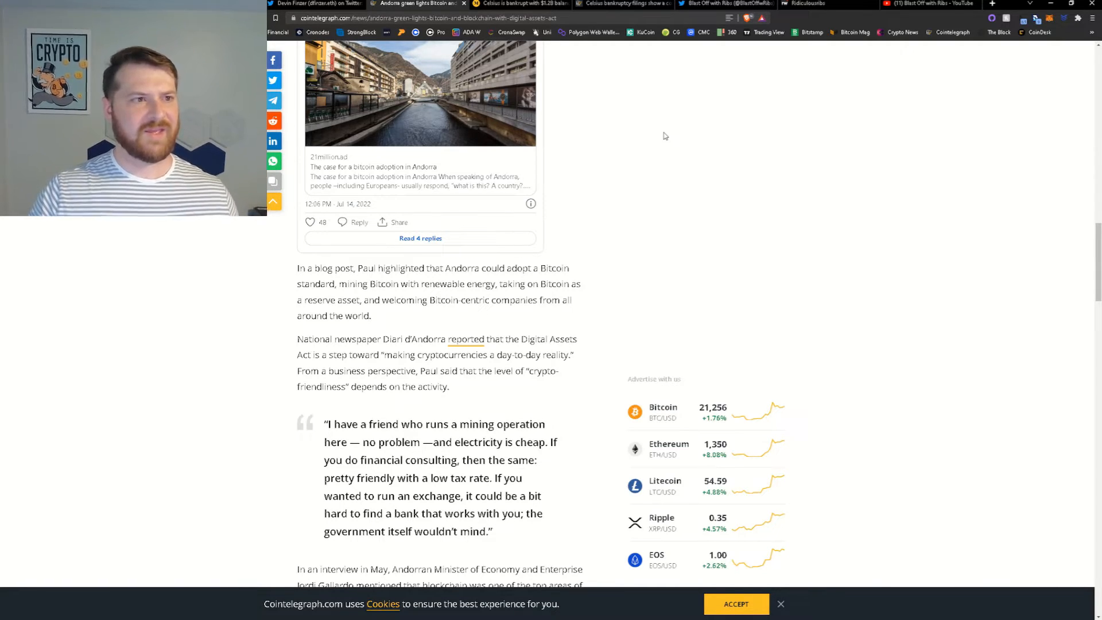
mouse_move(603, 203)
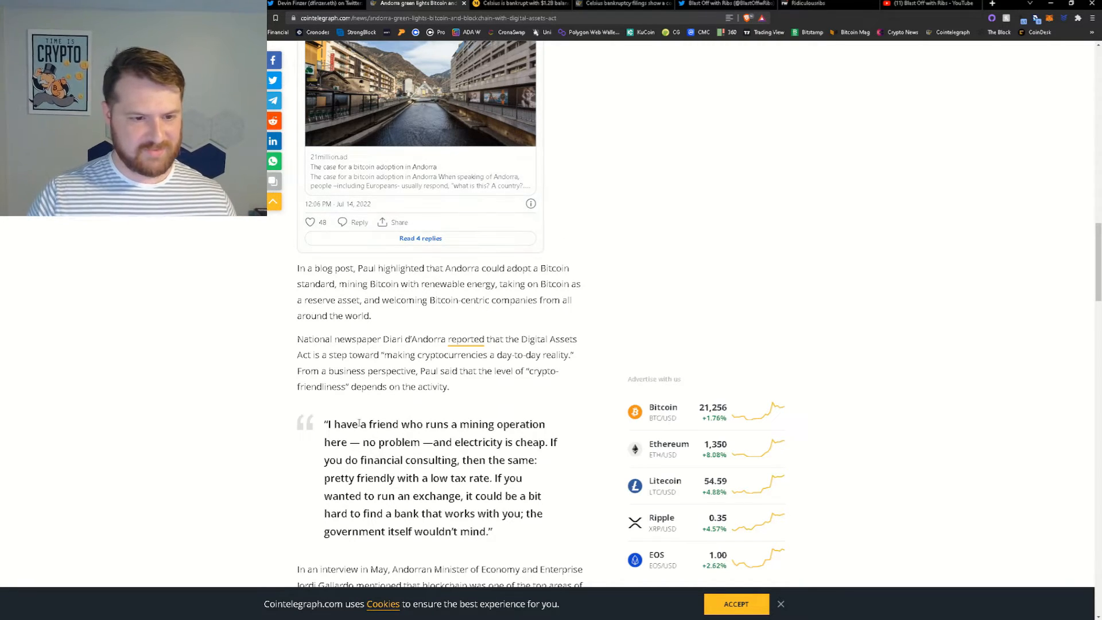
- Read past the Andorra flag image to Paul's 'orange-pilled' quote and the Surfin' Bitcoin poll tweet
scroll(down, 3)
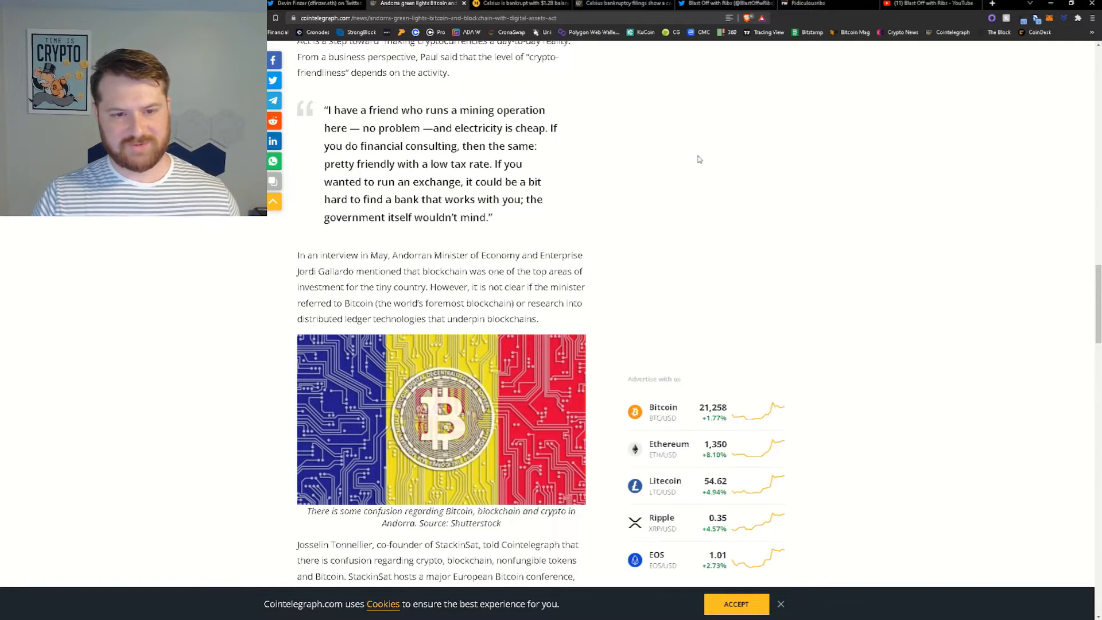
mouse_move(675, 151)
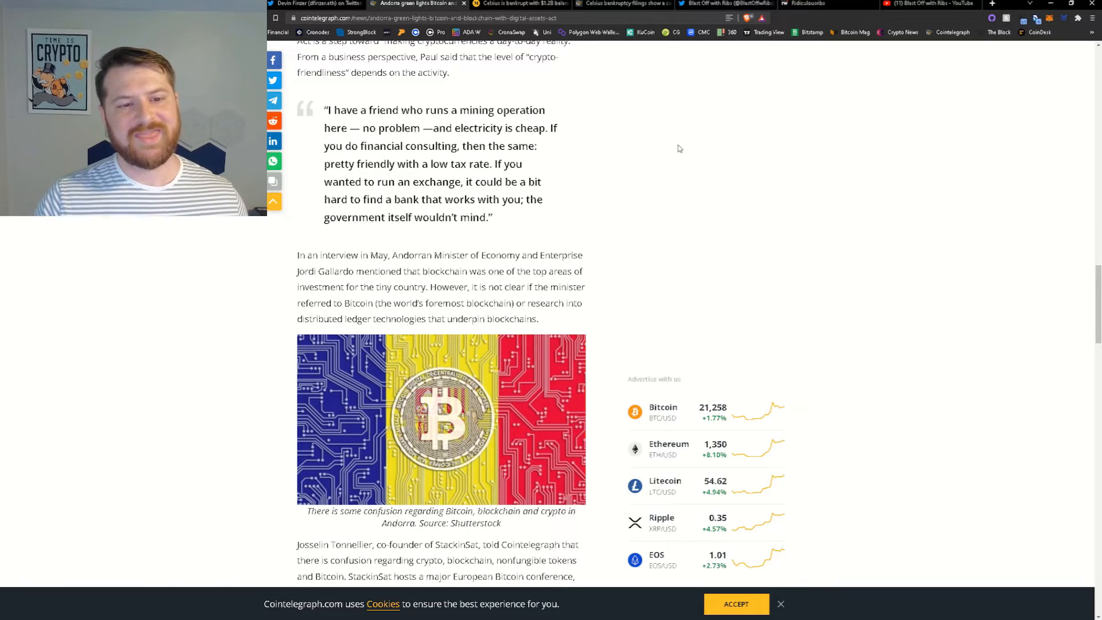
scroll(down, 3)
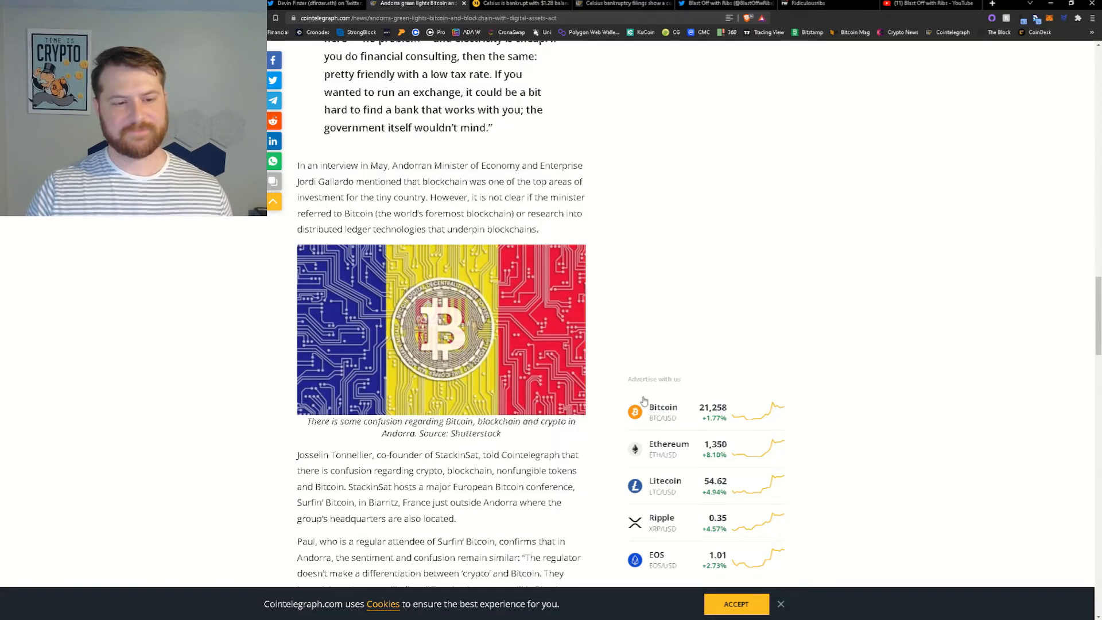
scroll(down, 3)
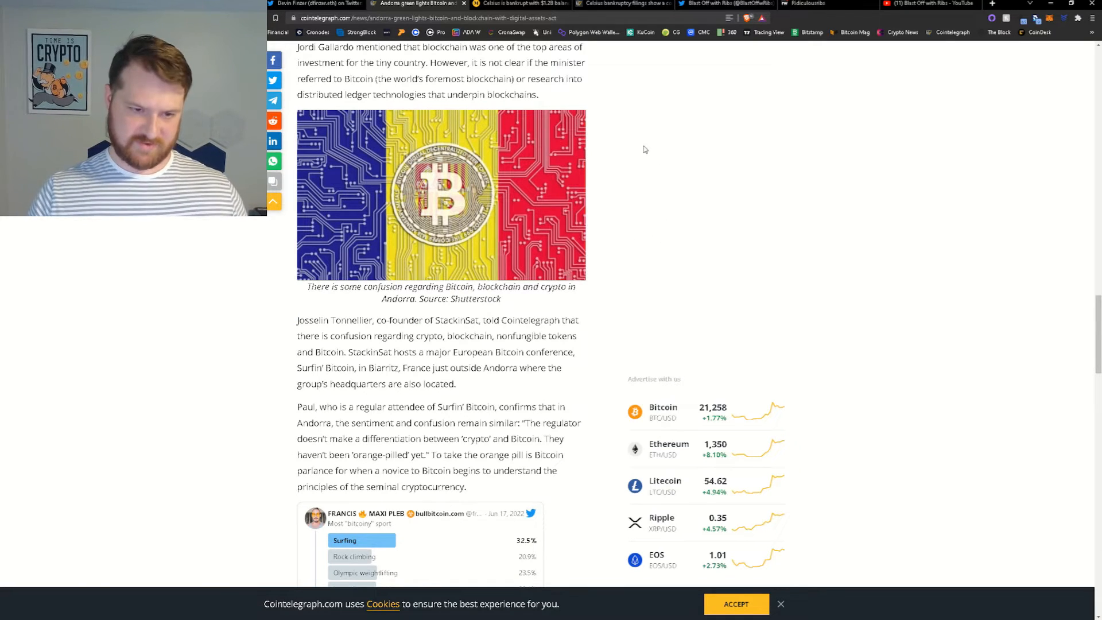
mouse_move(680, 136)
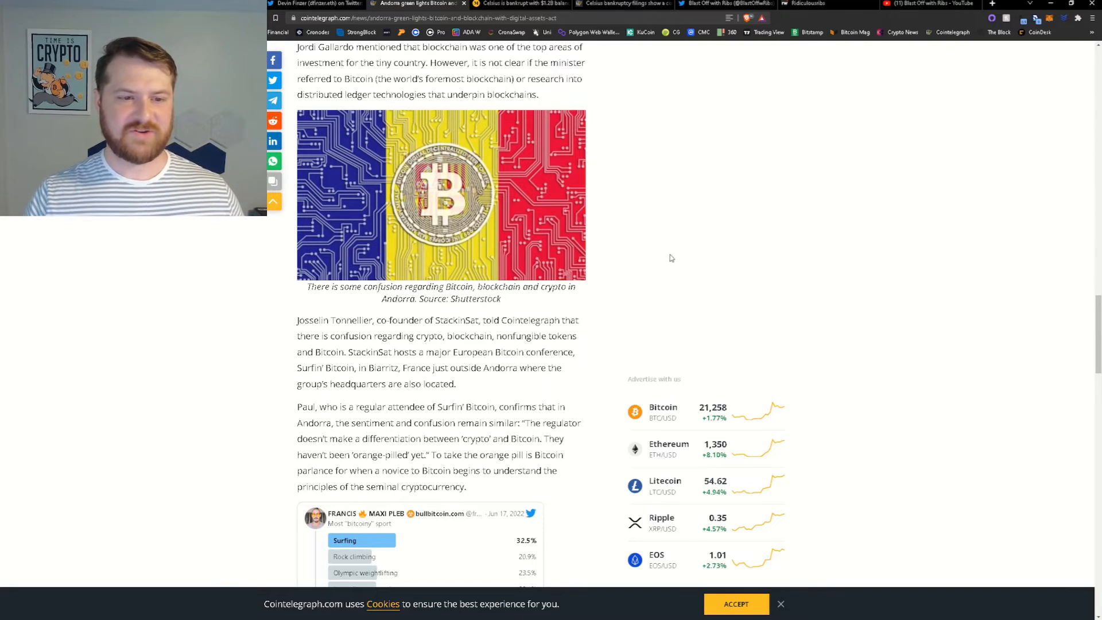
mouse_move(679, 258)
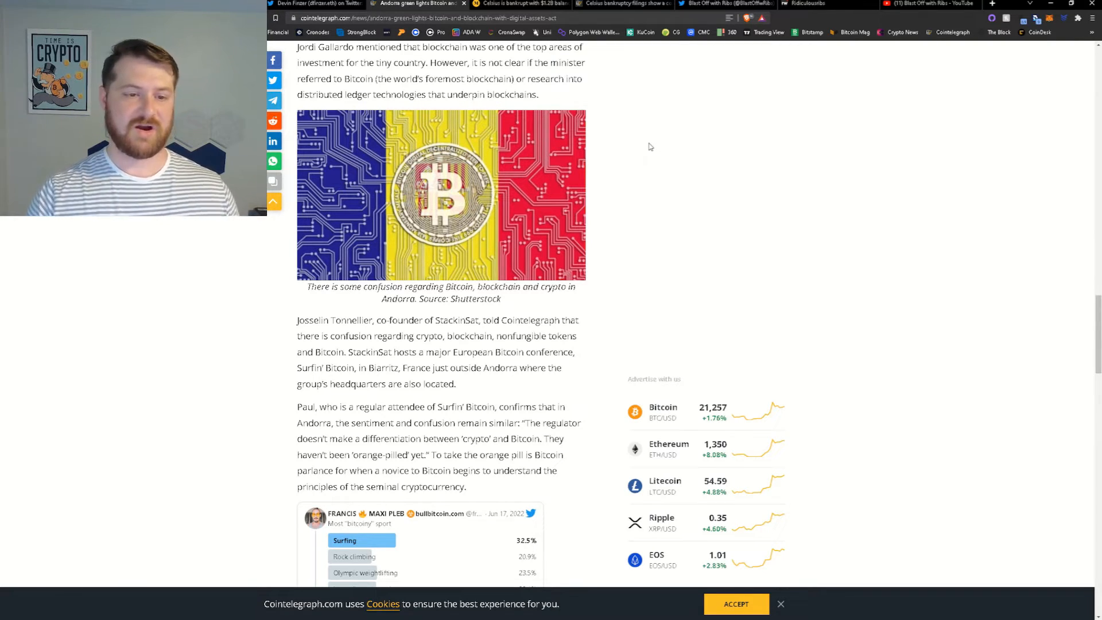
mouse_move(734, 103)
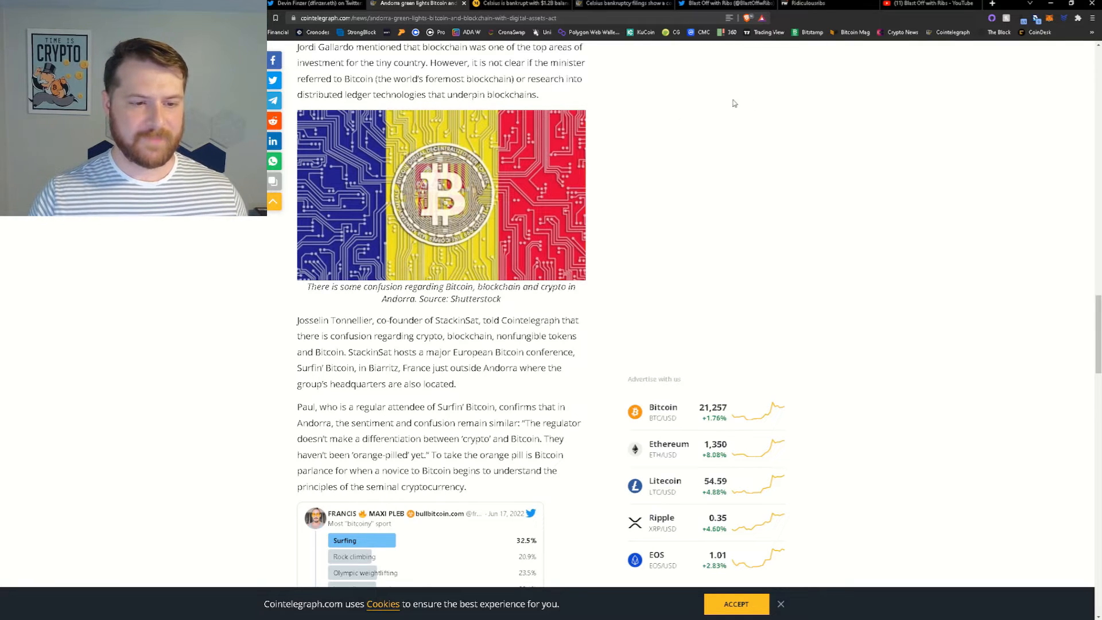
scroll(down, 3)
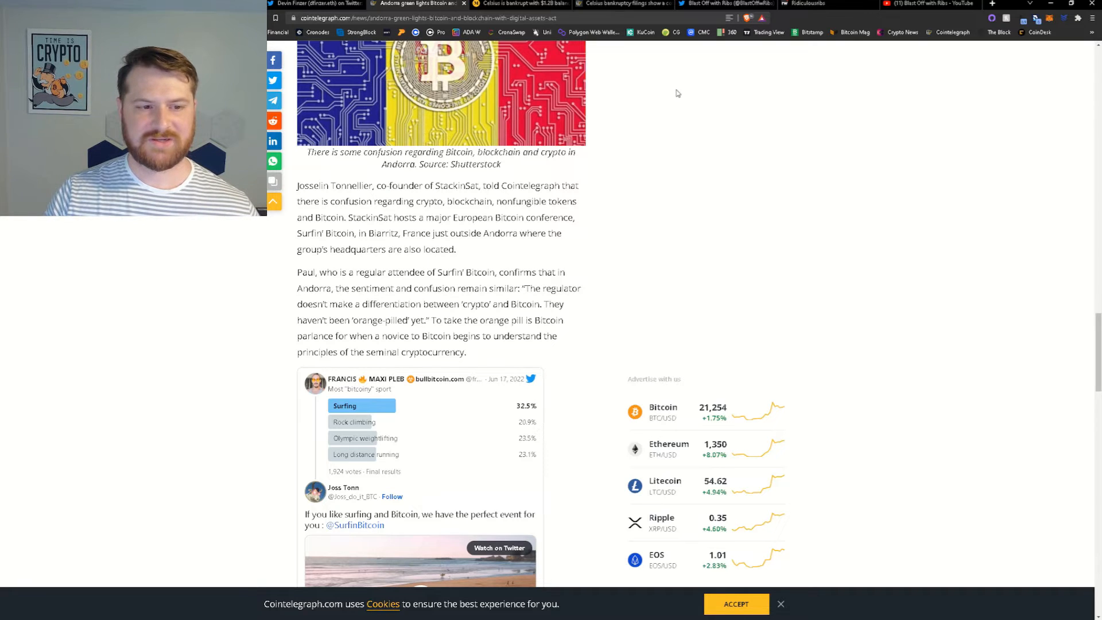
mouse_move(679, 87)
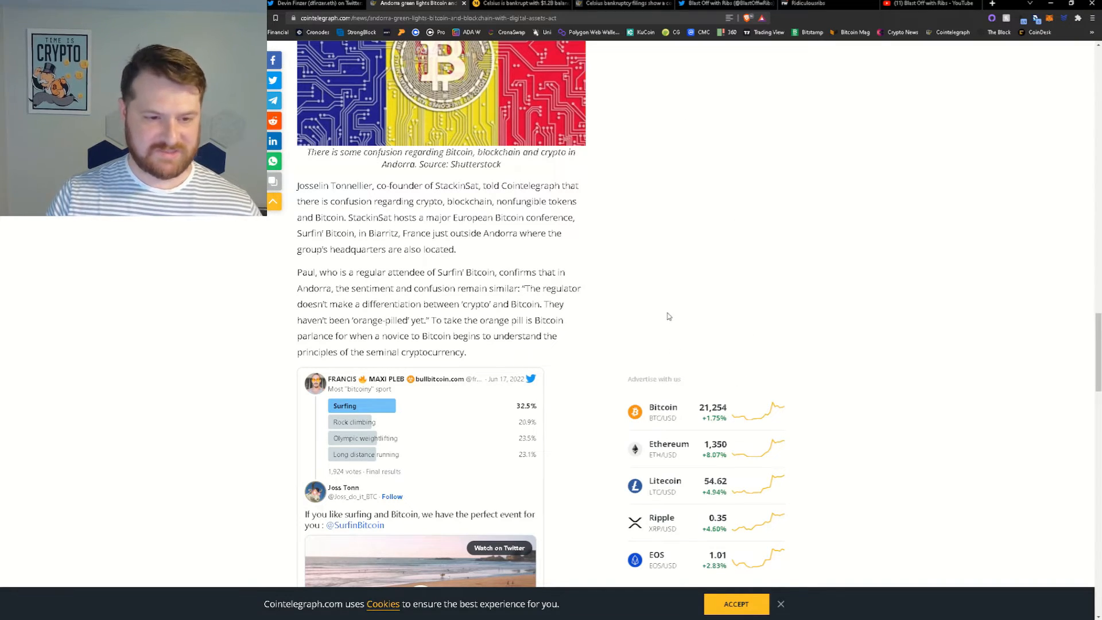
scroll(down, 3)
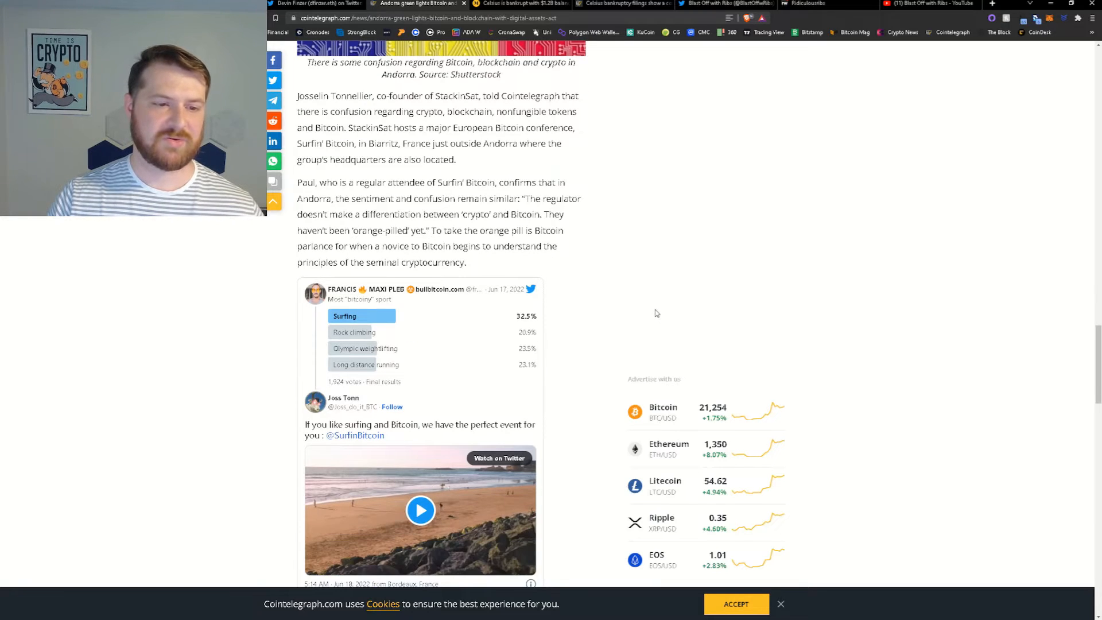
- Read down to Tonnellier's KPMG 'shitcoinery' quote and his Andorra-versus-Switzerland tax comparison
scroll(down, 3)
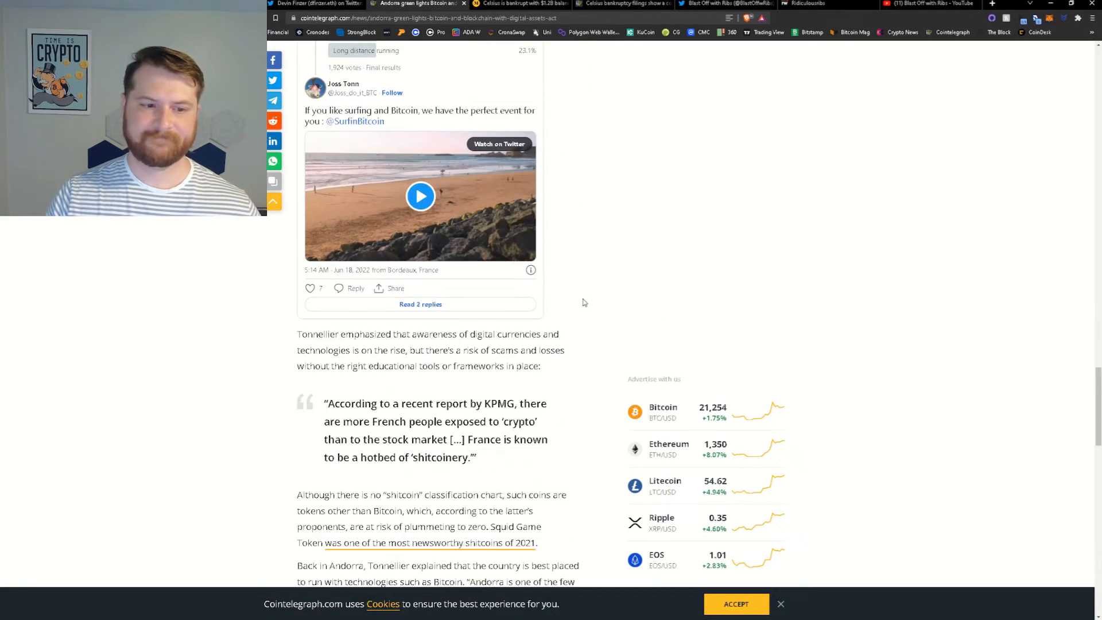
scroll(down, 3)
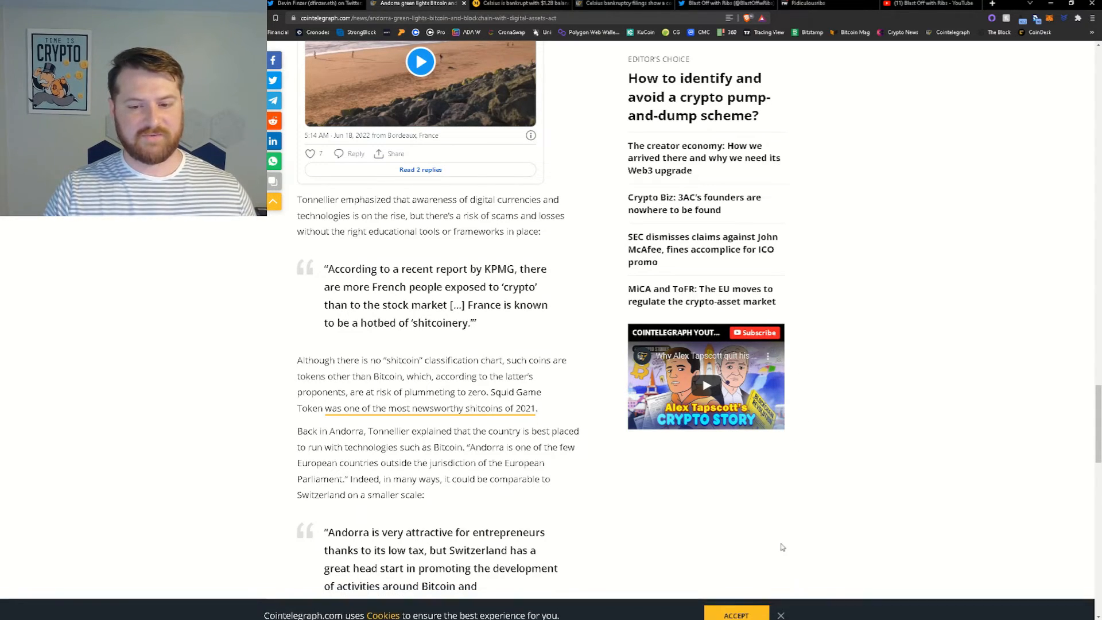
scroll(down, 3)
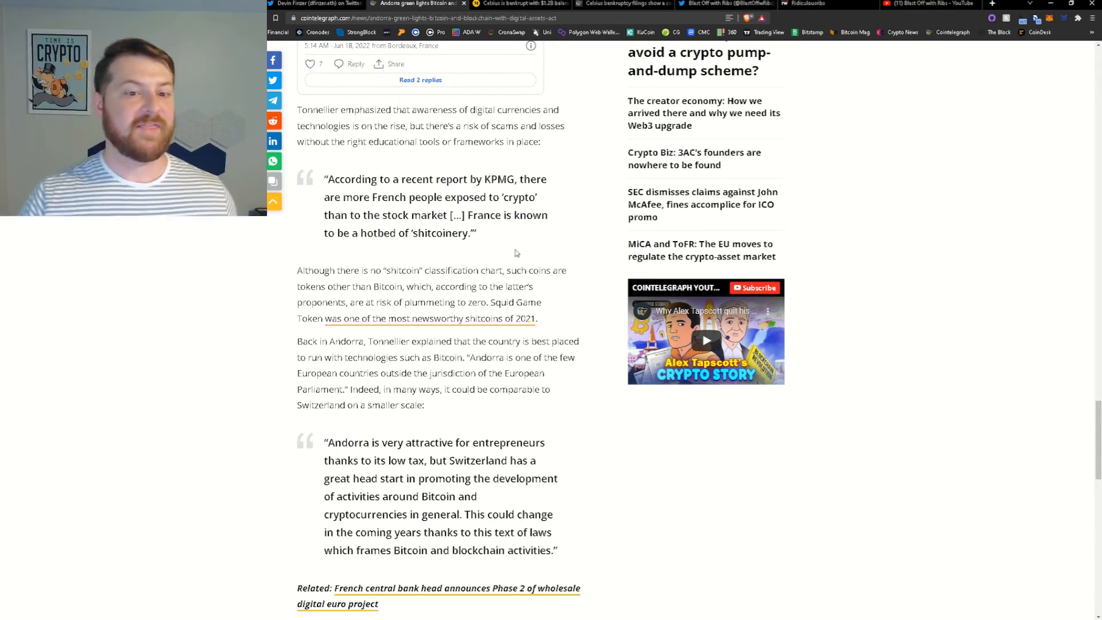
mouse_move(529, 244)
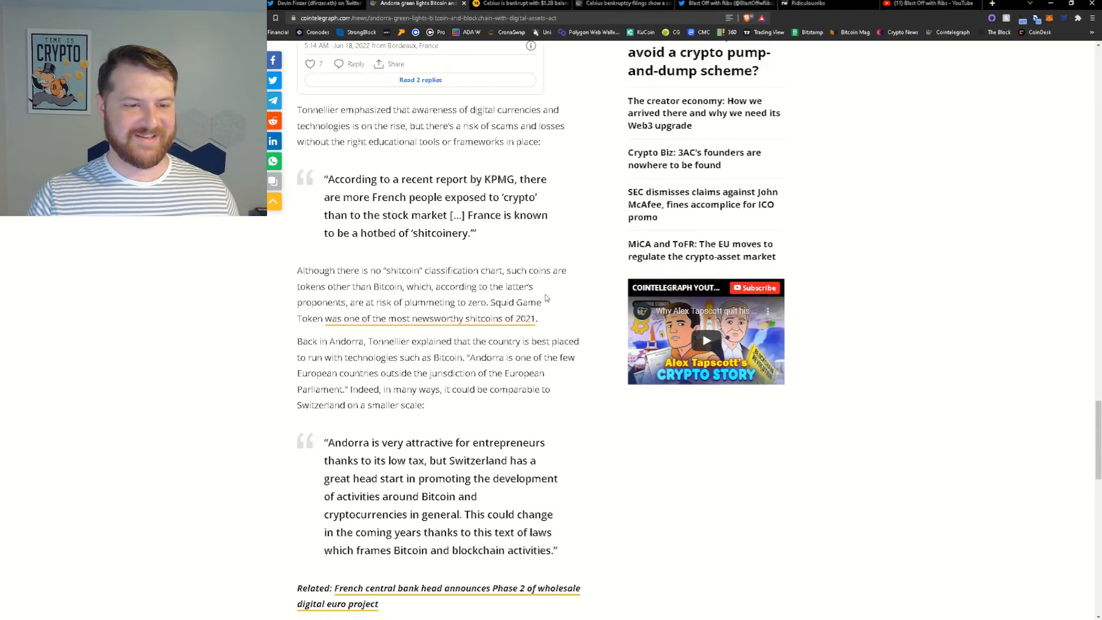
- Show the passage on Andorra's size, banking secrecy and lower taxes above the mountain photo
scroll(down, 3)
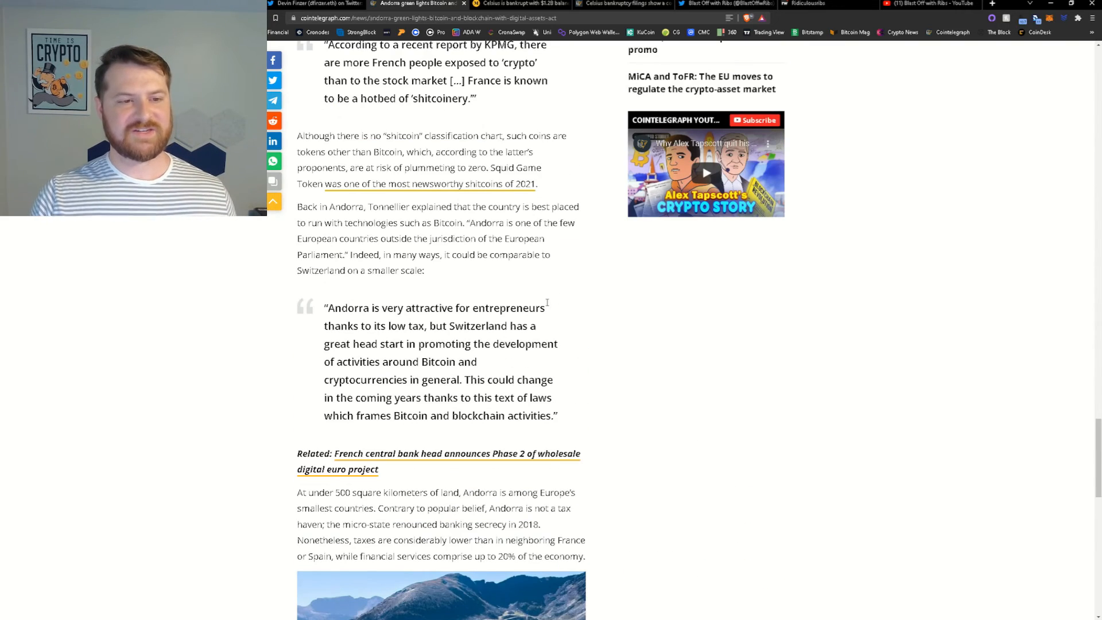
mouse_move(541, 290)
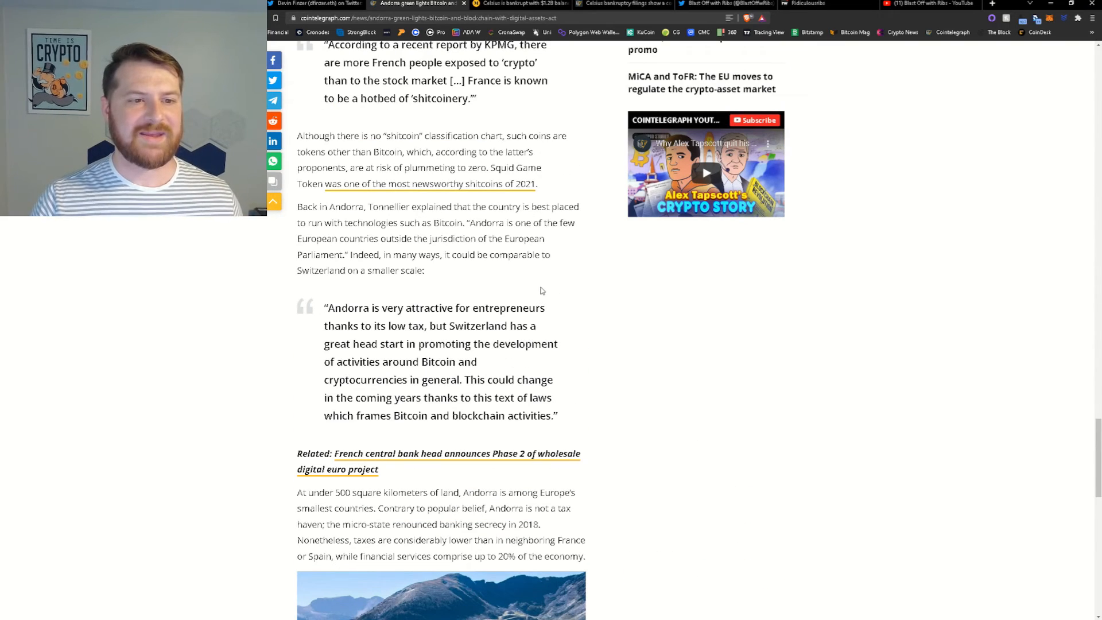
mouse_move(535, 277)
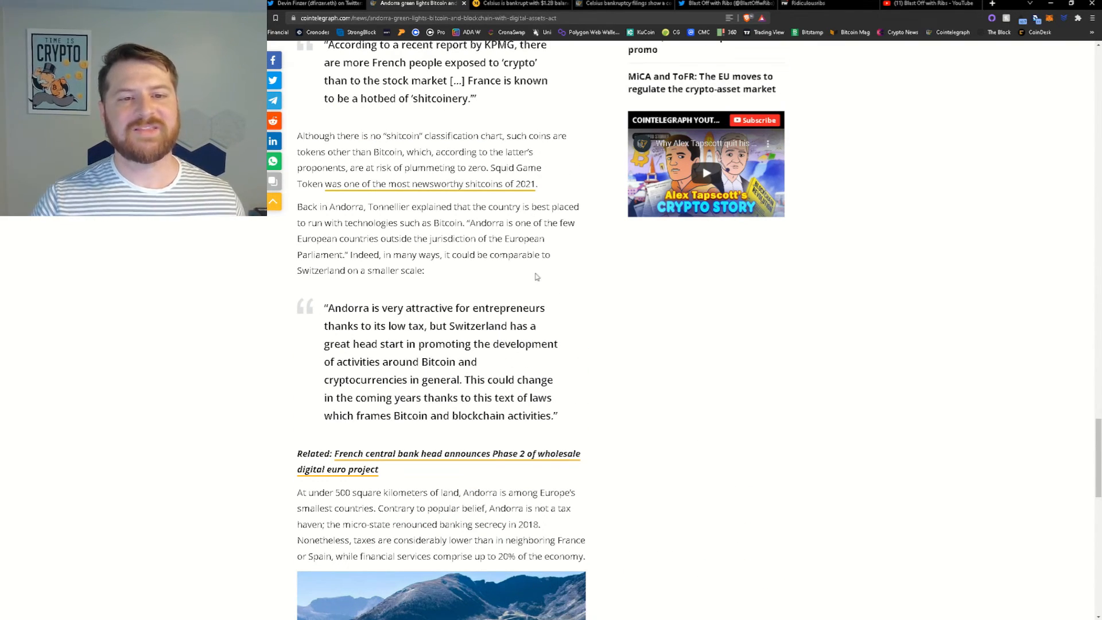
mouse_move(537, 279)
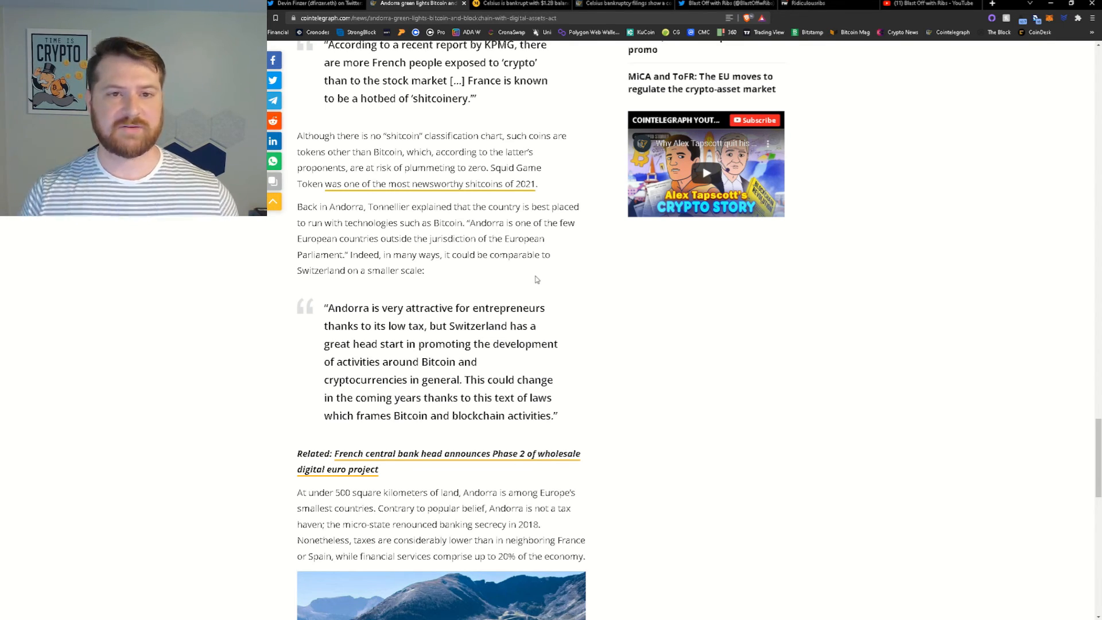
- Return to the article top showing the Digital Assets Act headline, byline and cover image
scroll(up, 3)
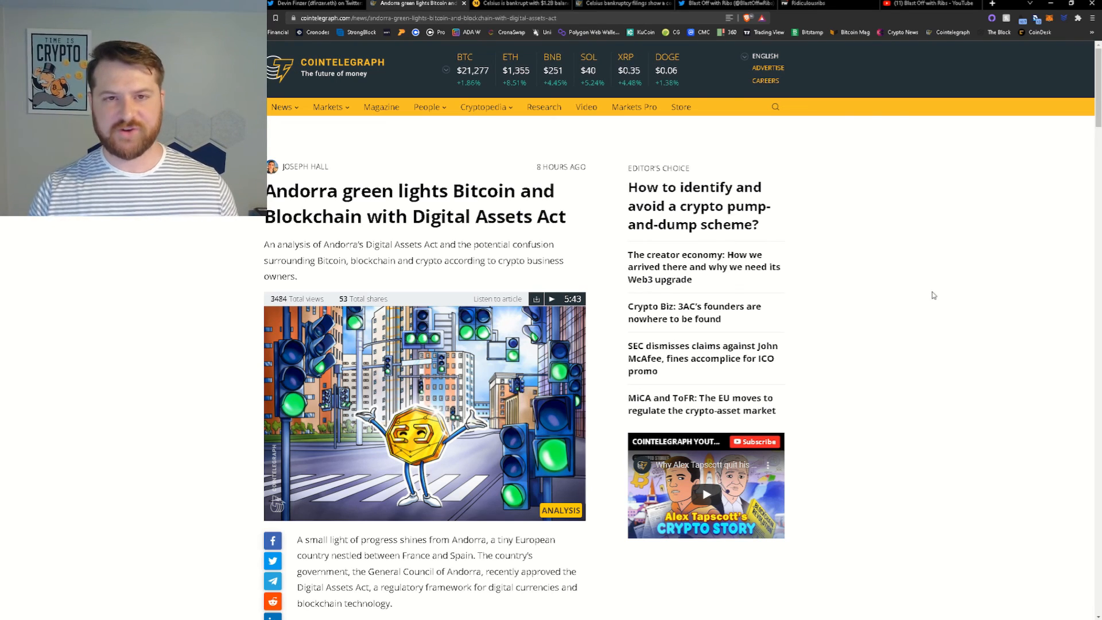
mouse_move(952, 260)
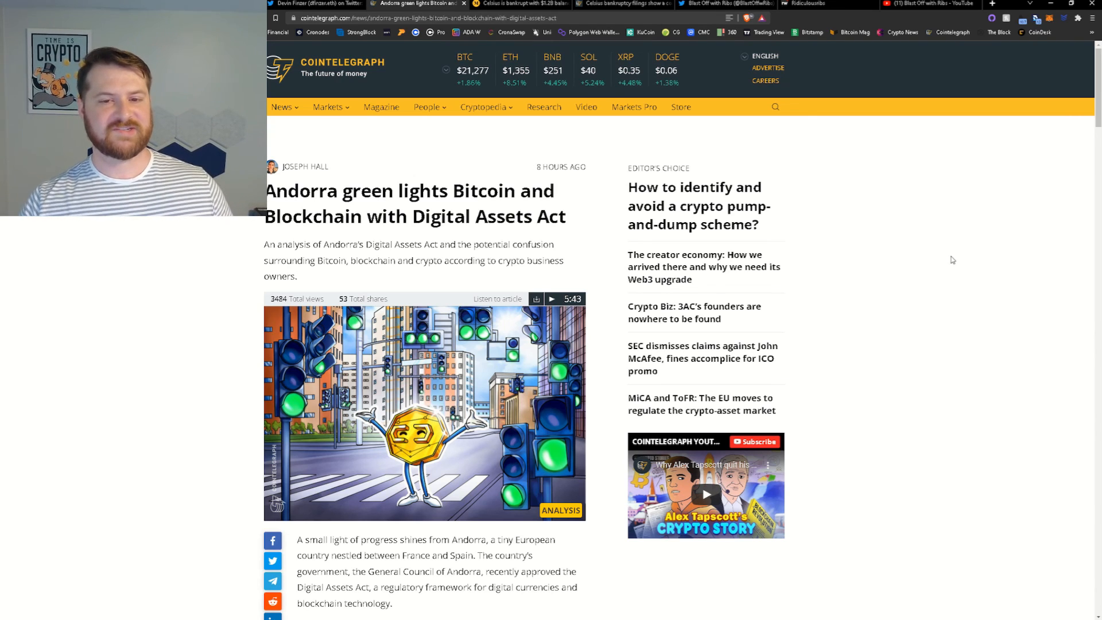
mouse_move(944, 240)
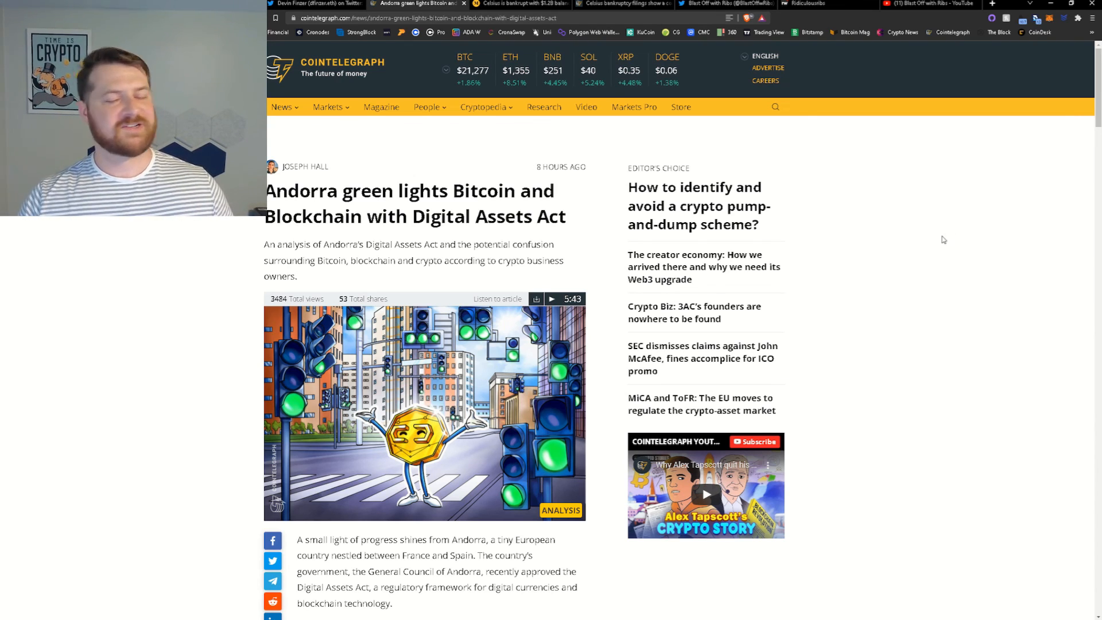